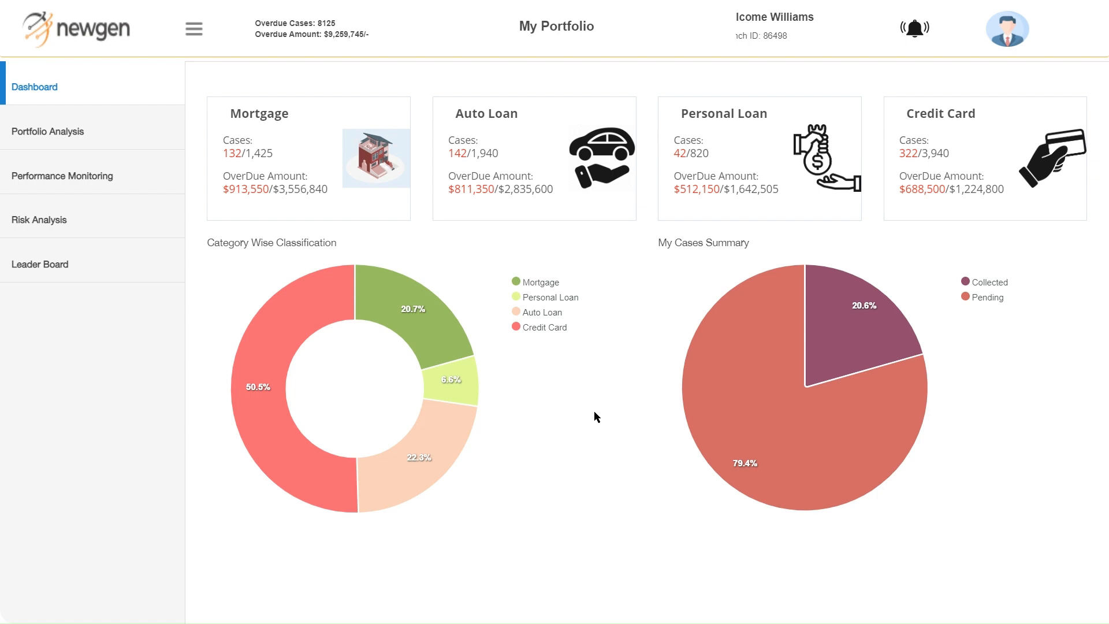
mouse_move(404, 215)
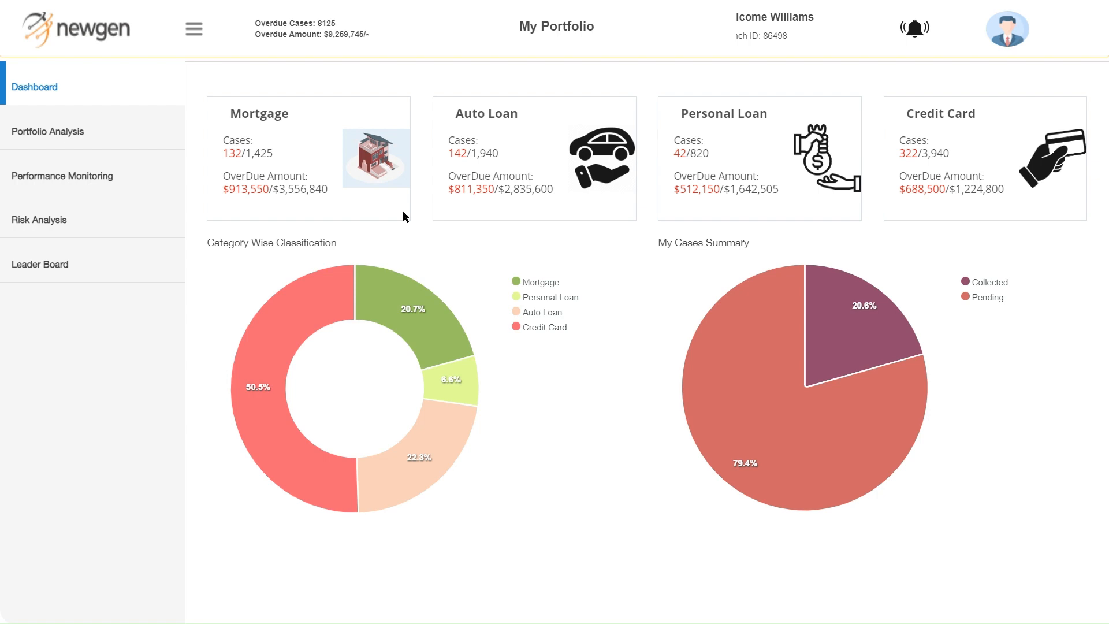
mouse_move(971, 194)
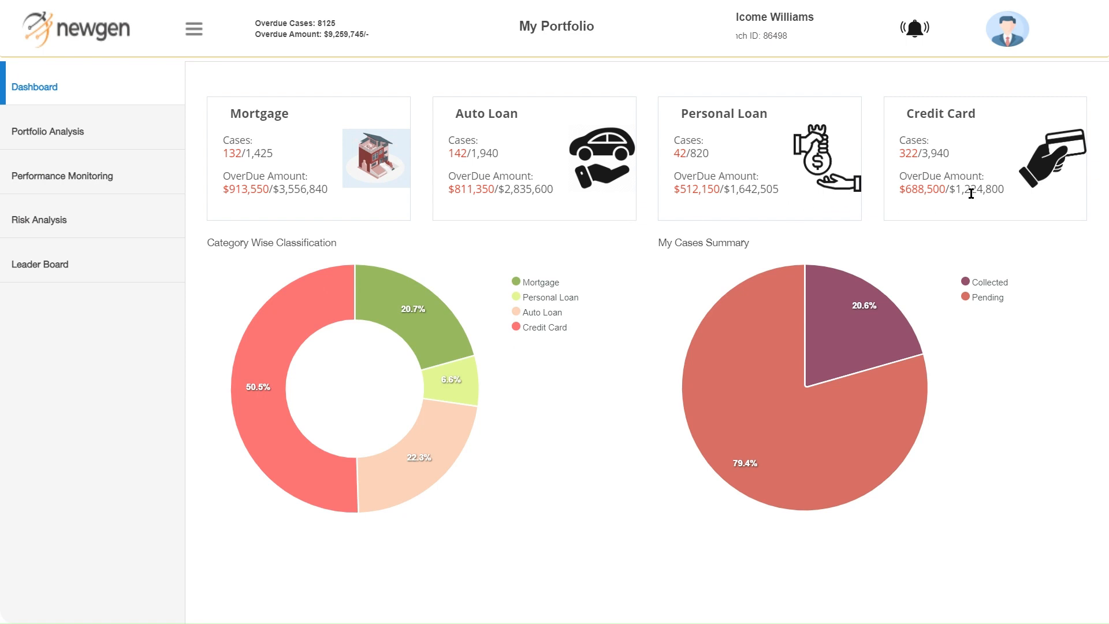
mouse_move(1008, 186)
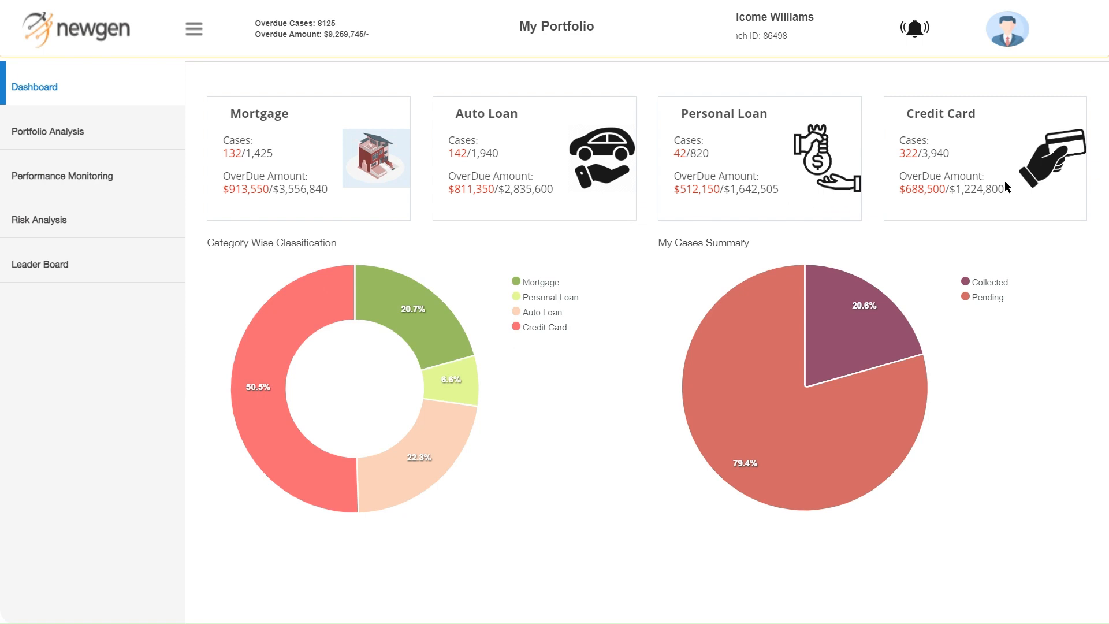
mouse_move(459, 485)
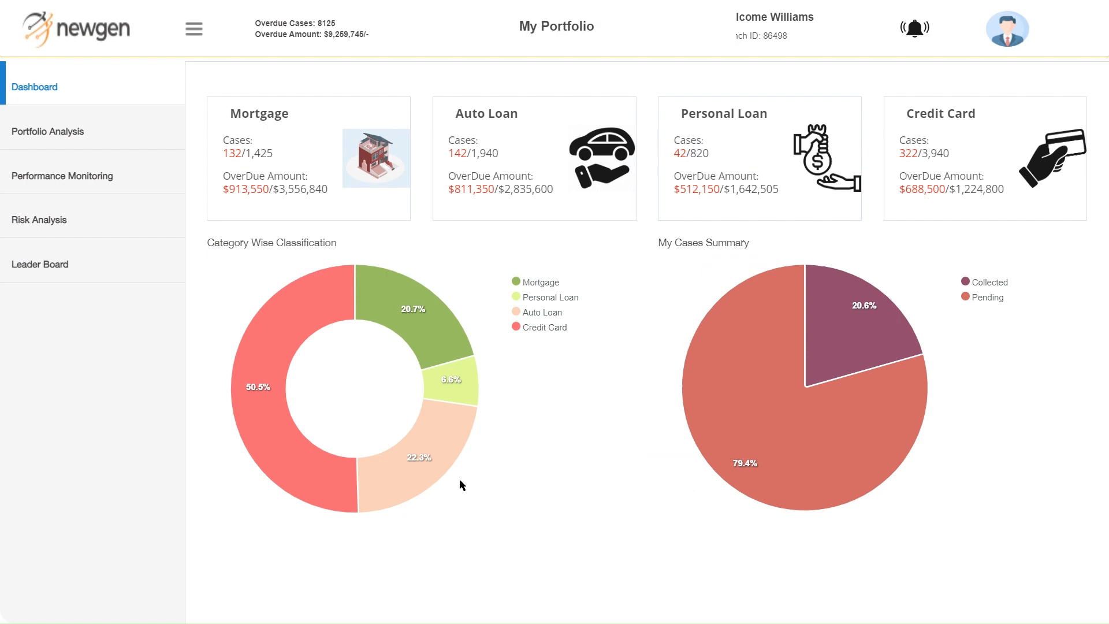
mouse_move(275, 356)
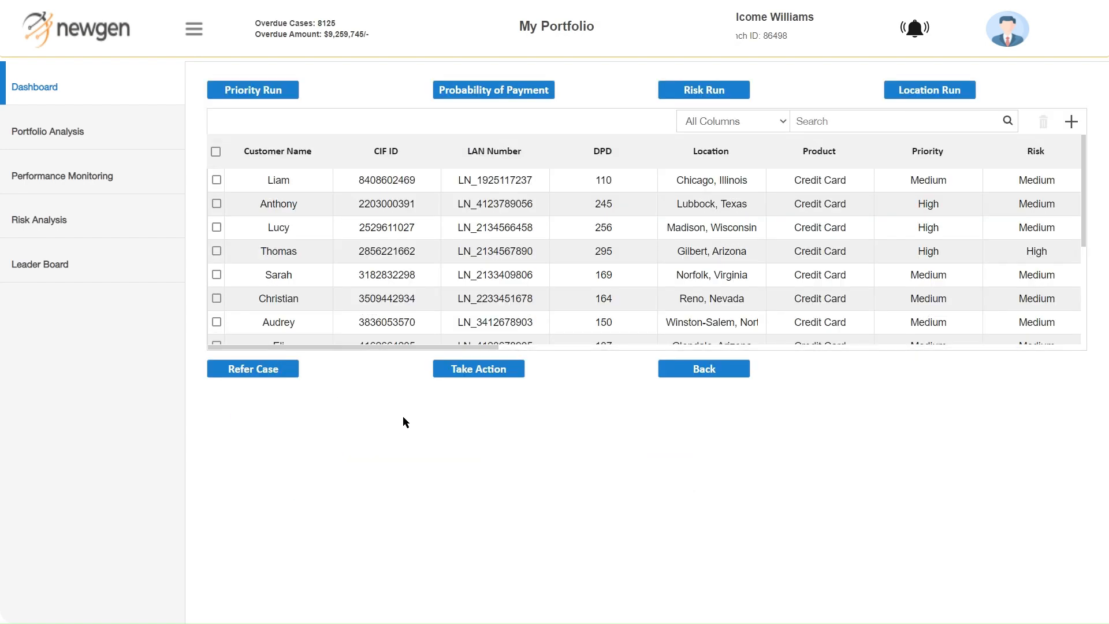
mouse_move(296, 129)
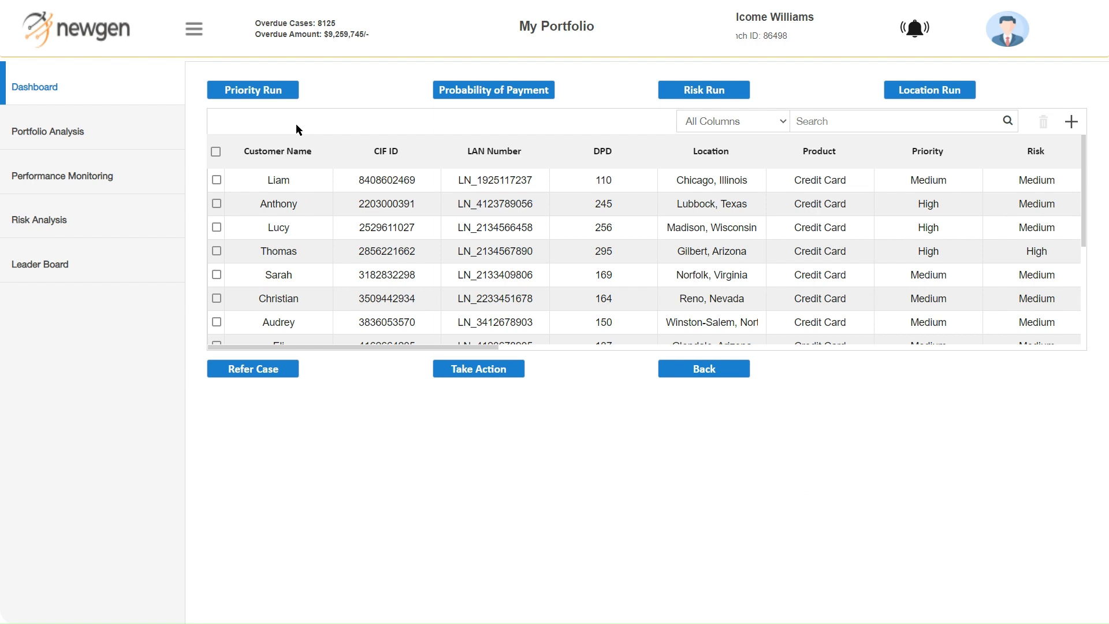
mouse_move(417, 298)
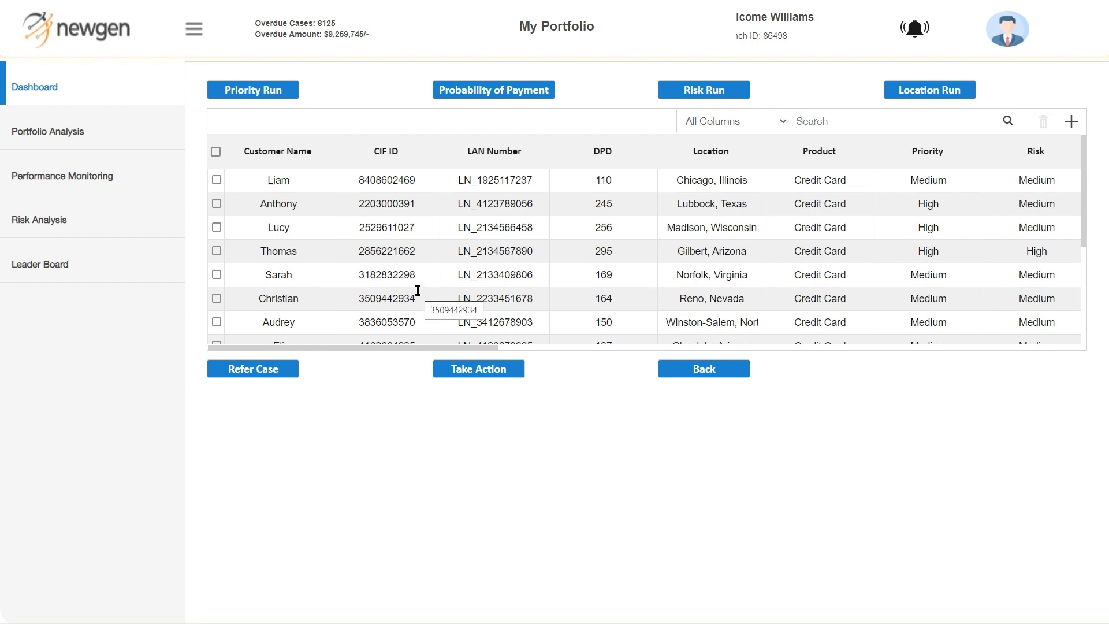
Run risk ranking on the credit card cases, mark the three highest-risk rows and pick a collection executive.
left_click(253, 90)
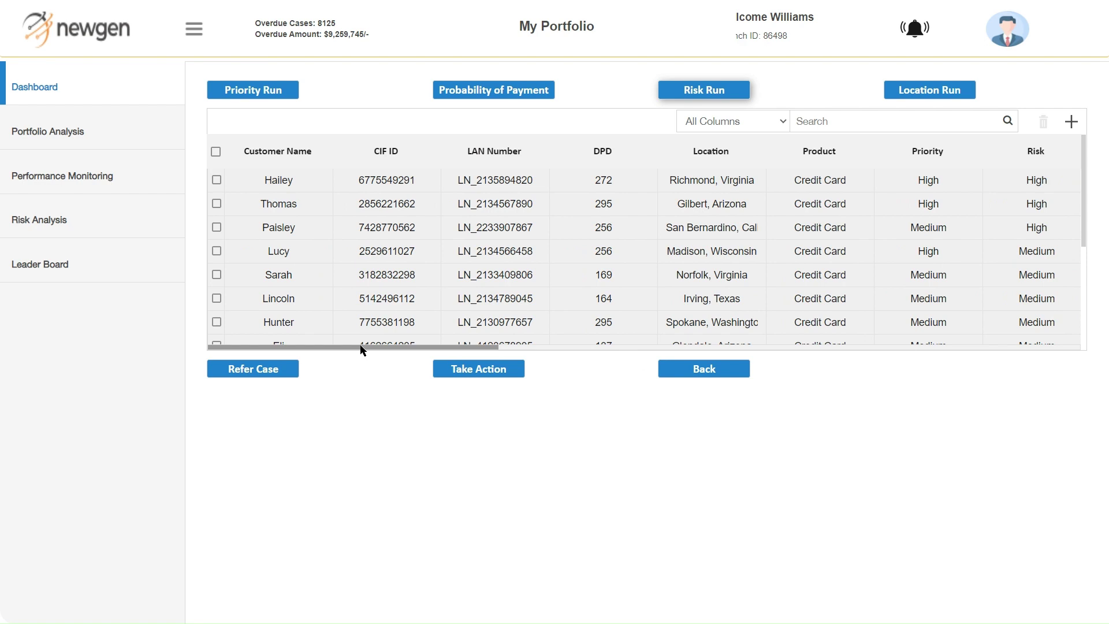
left_click(217, 180)
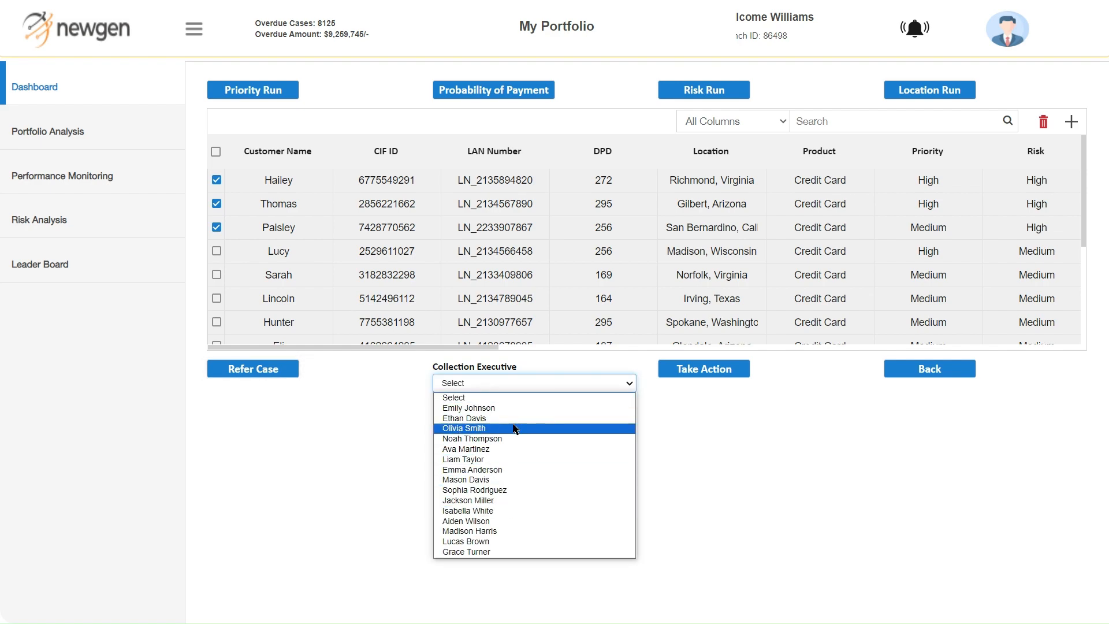
left_click(47, 131)
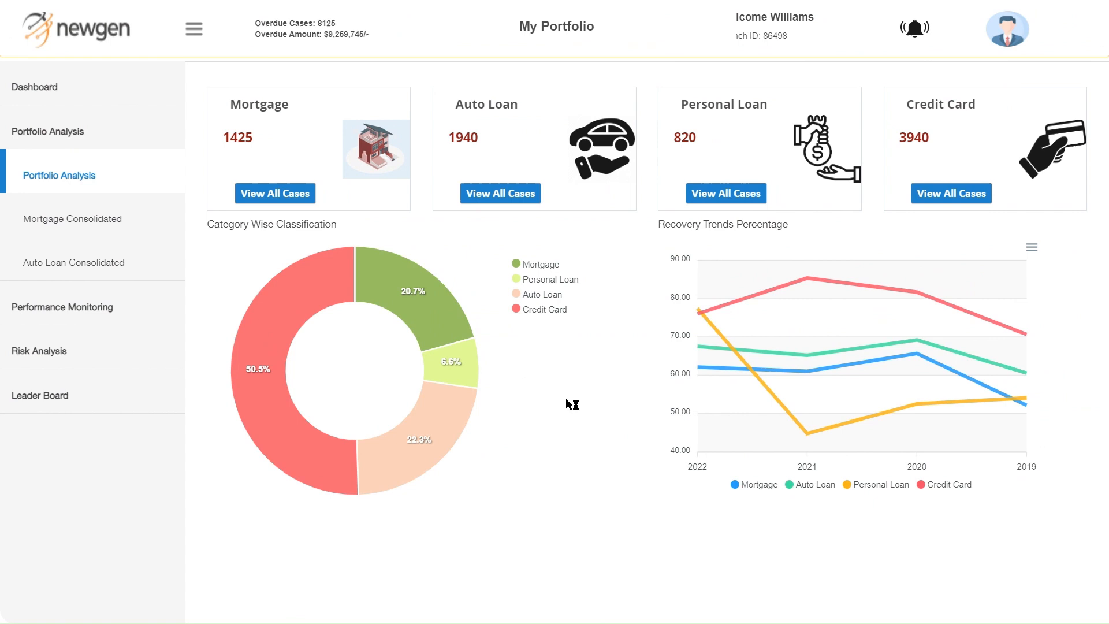
mouse_move(916, 290)
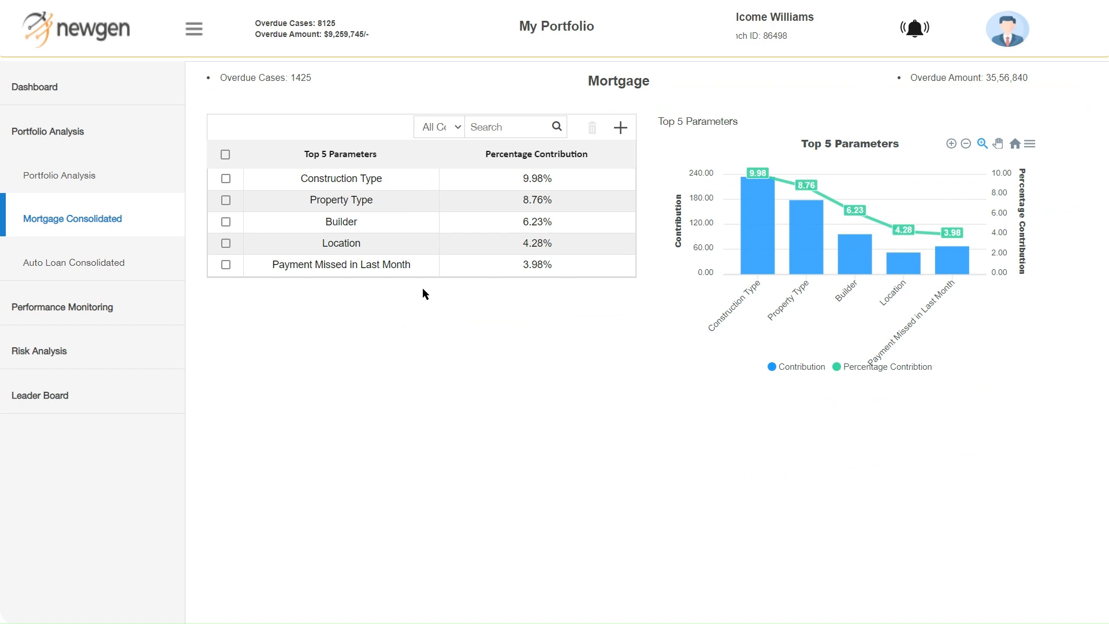
mouse_move(356, 245)
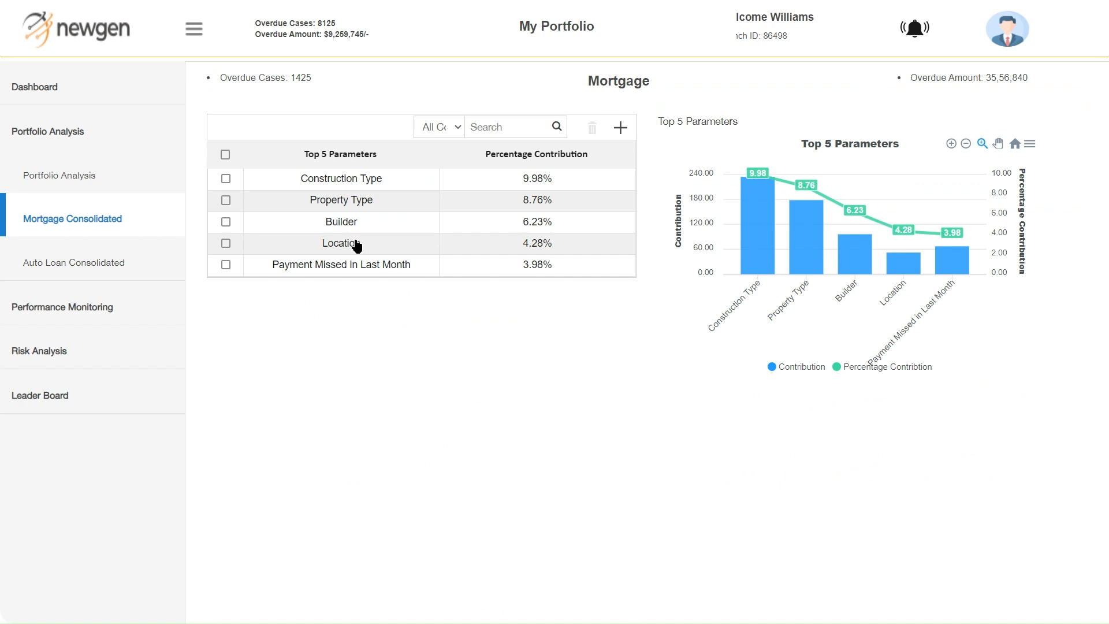
Break the mortgage cases down by Location and Construction Type, returning to the top five parameters.
left_click(340, 243)
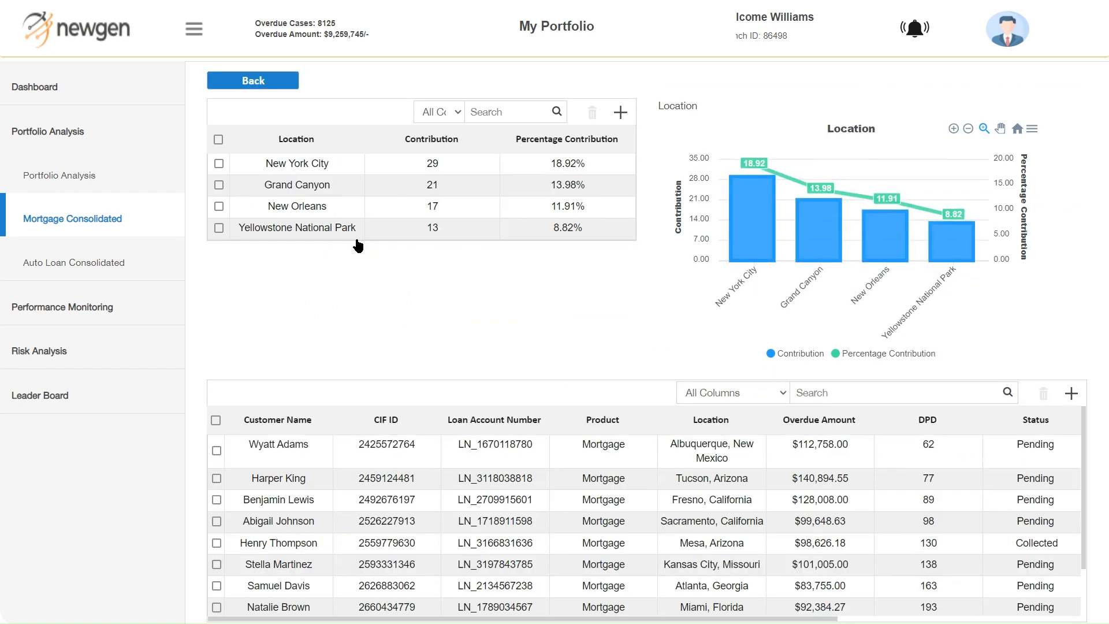
mouse_move(278, 120)
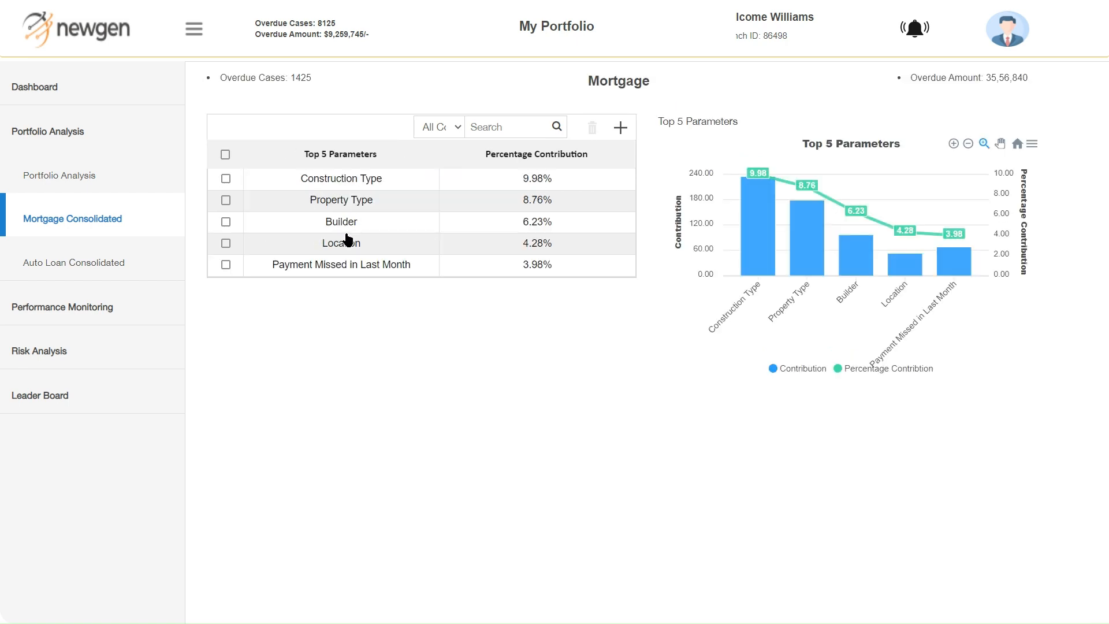
left_click(340, 178)
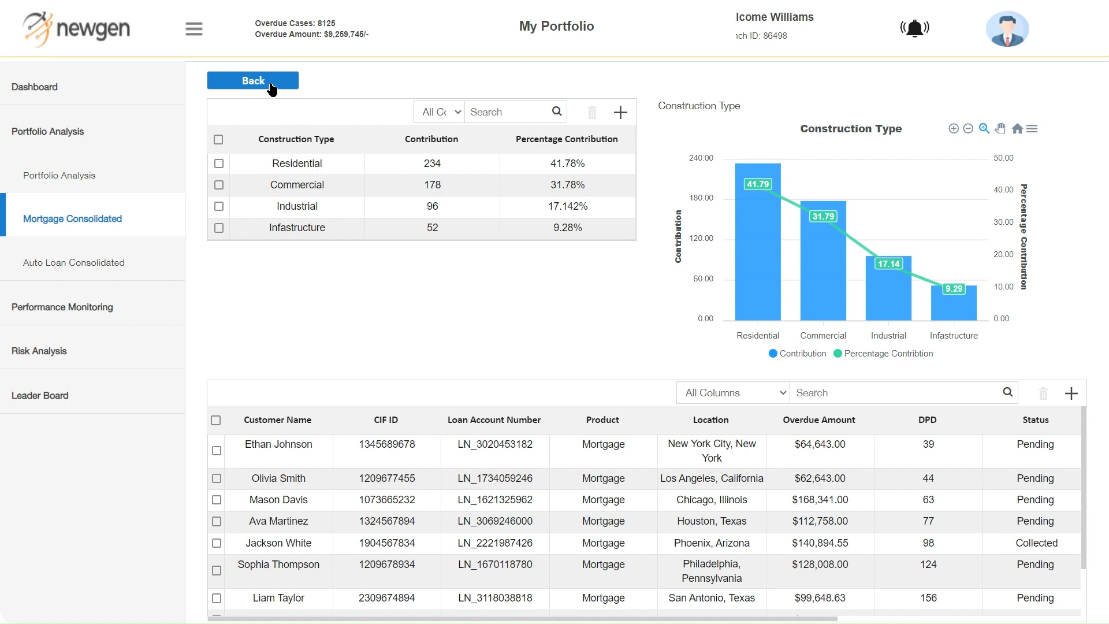
left_click(252, 80)
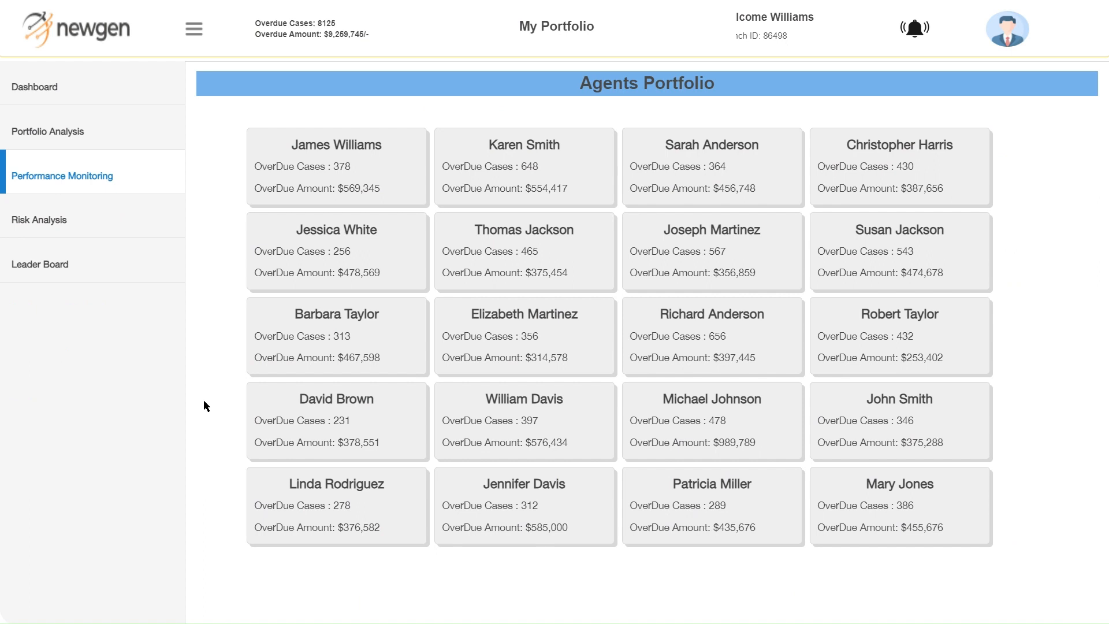
mouse_move(634, 119)
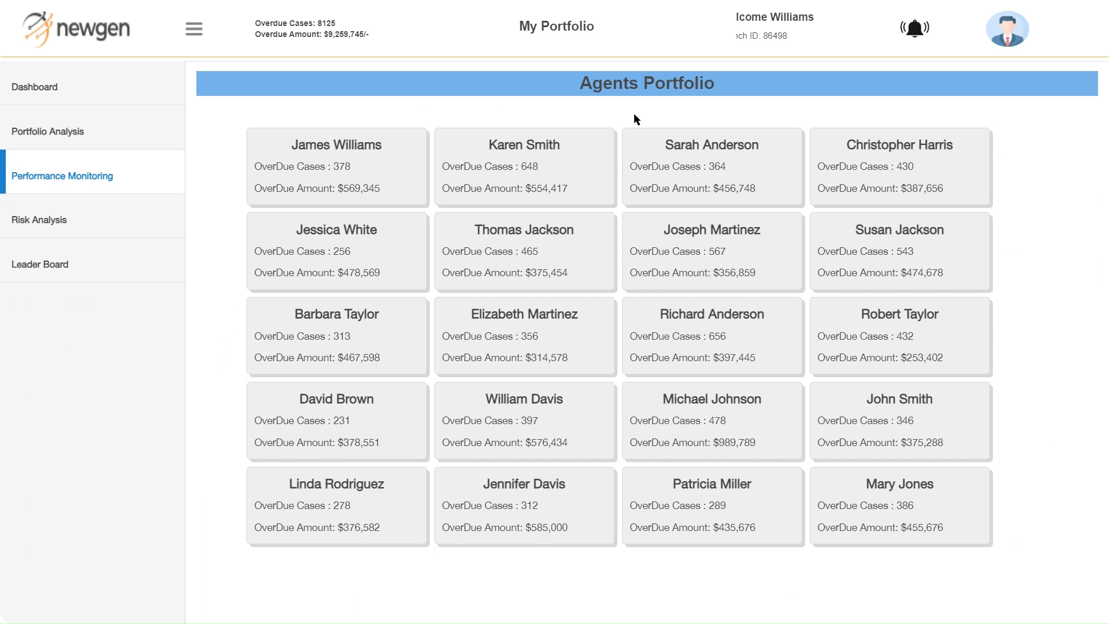
mouse_move(415, 174)
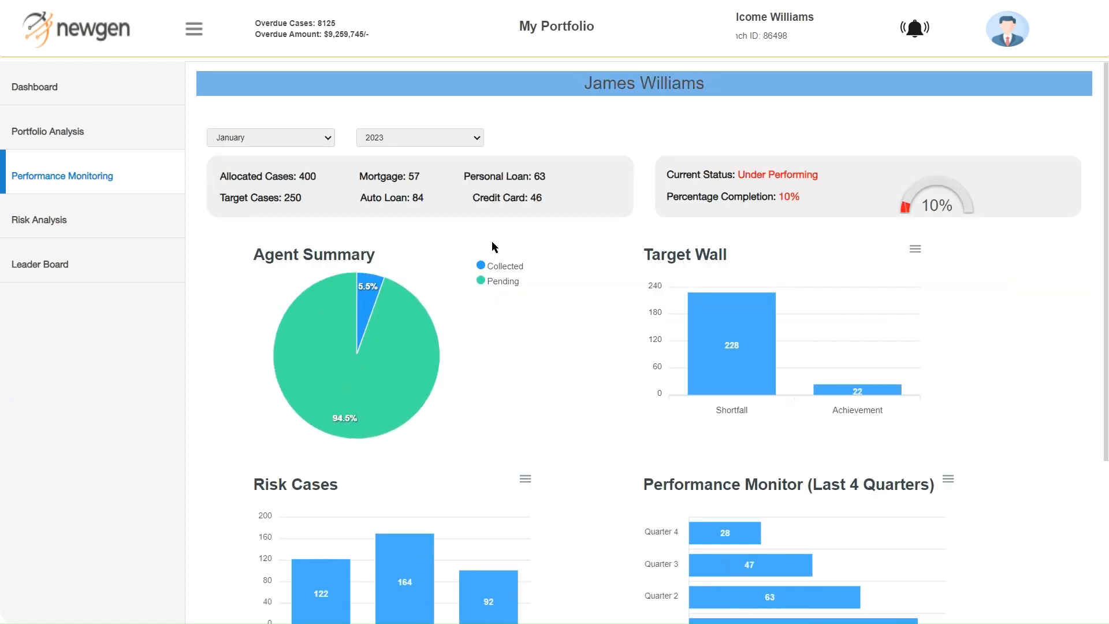
mouse_move(454, 265)
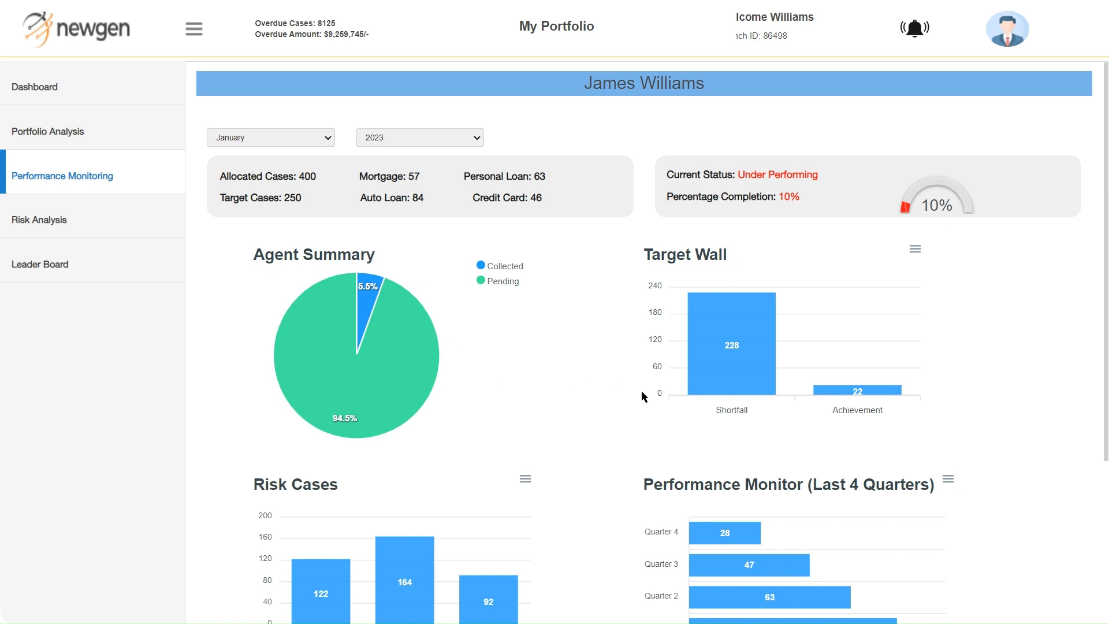
scroll("down", 3)
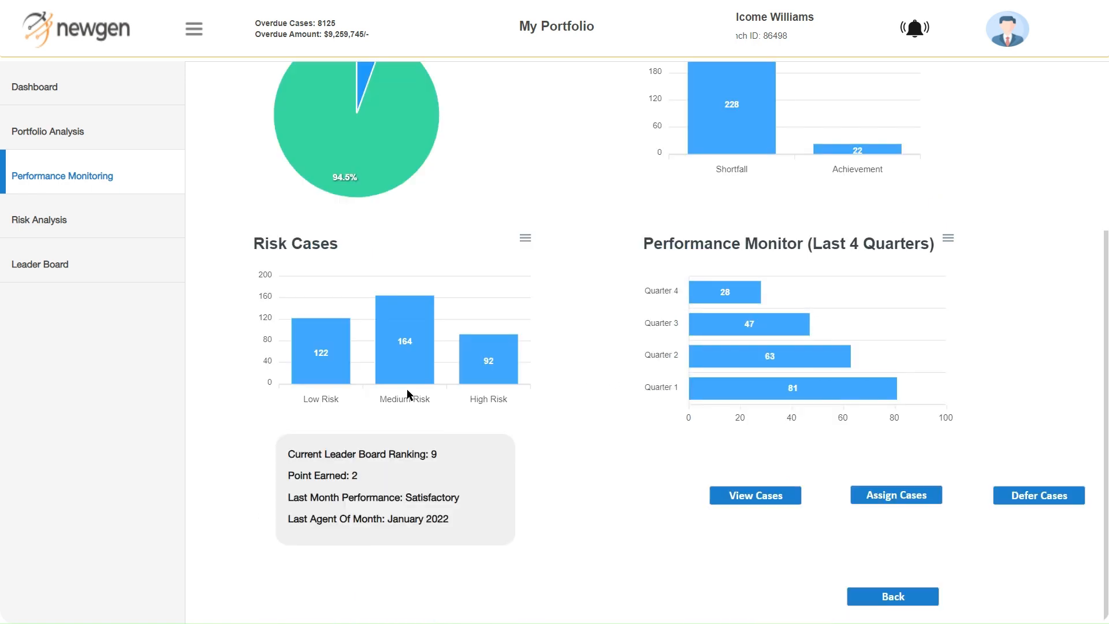
left_click(39, 219)
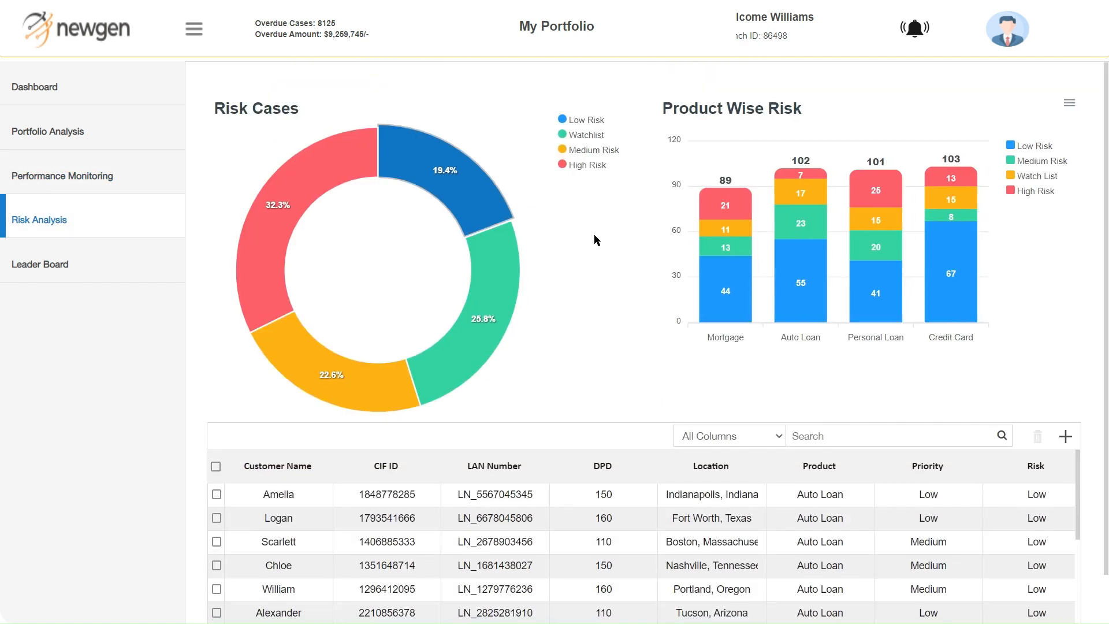
mouse_move(346, 466)
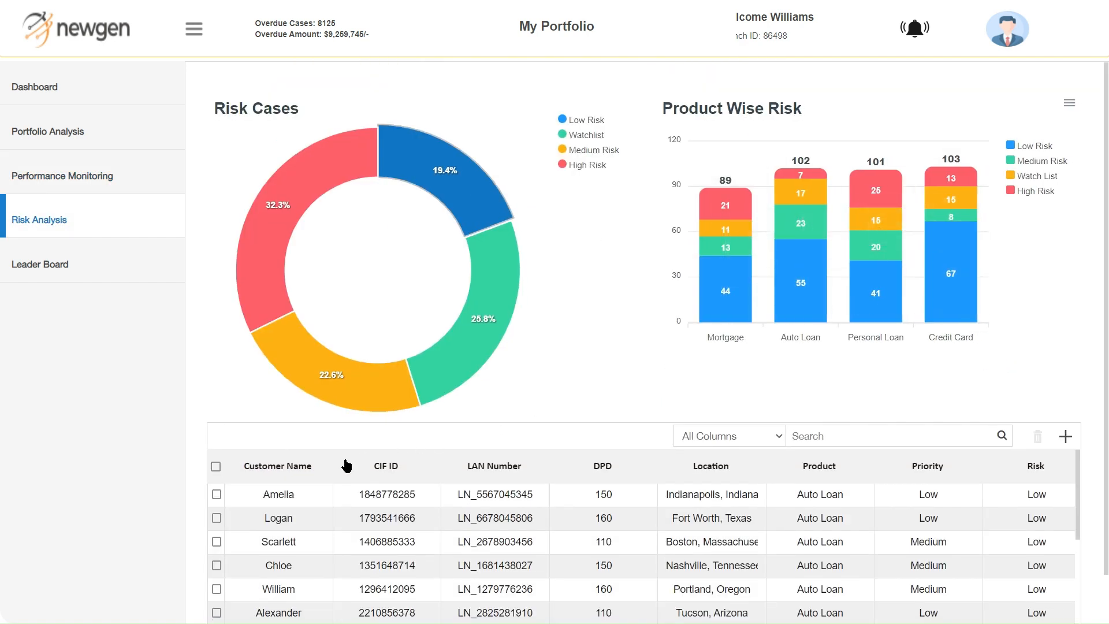
Look over the product-wise risk charts and the agents' leader board with points and targets.
scroll("up", 3)
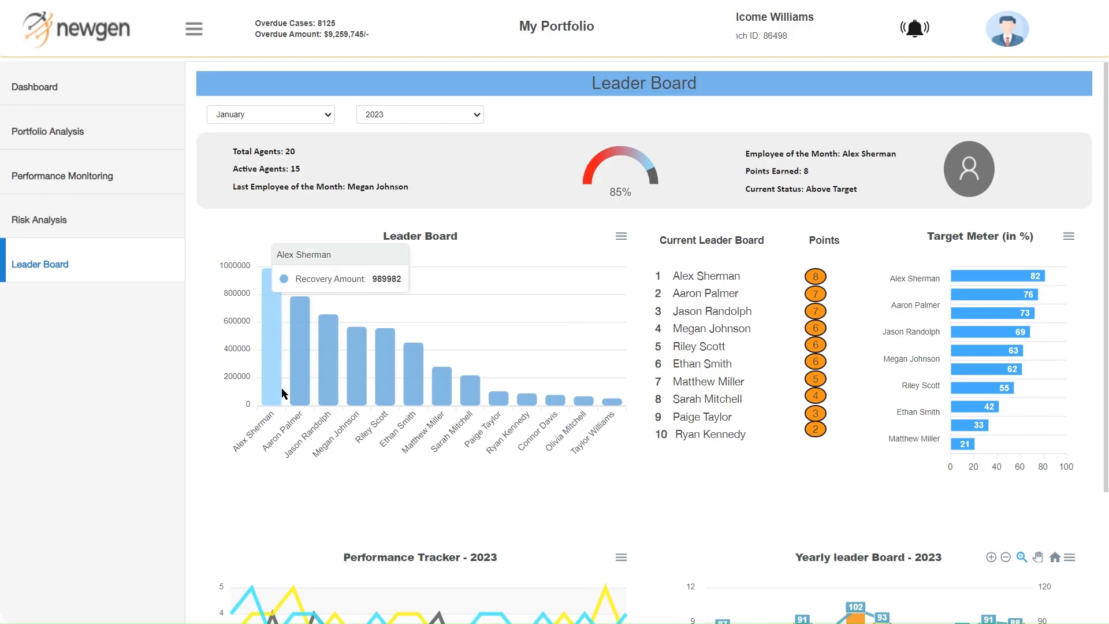
mouse_move(978, 424)
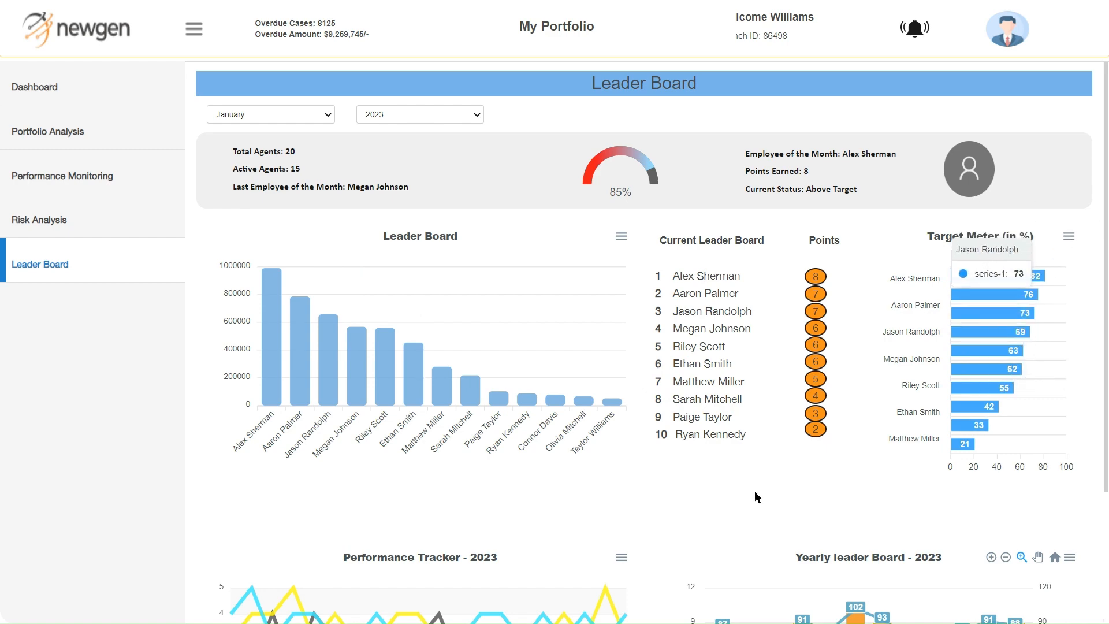
scroll("down", 3)
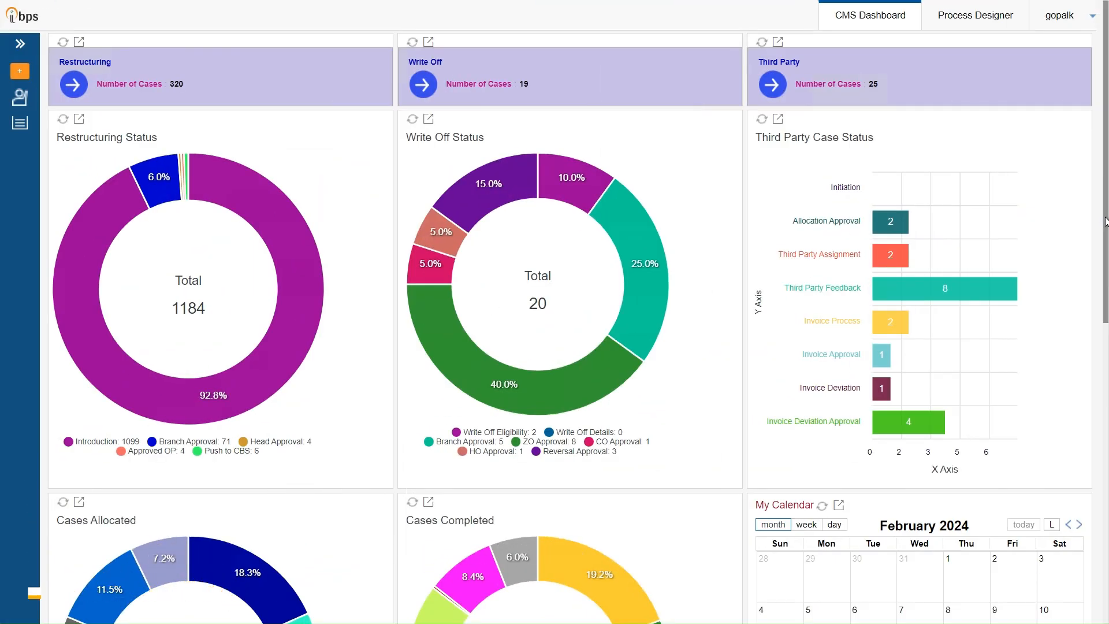
mouse_move(380, 312)
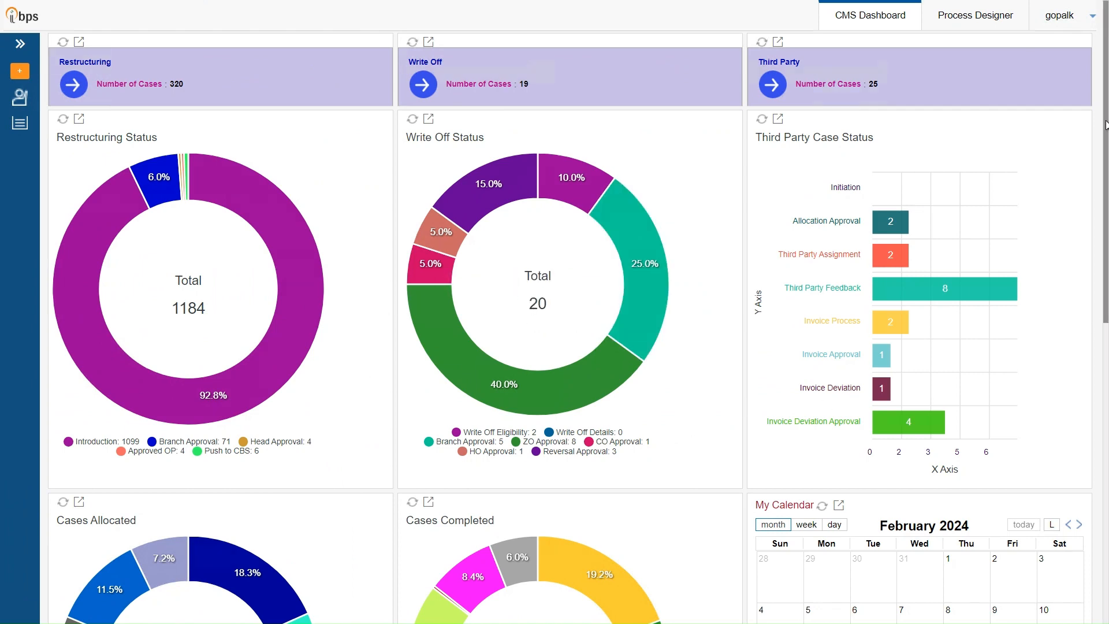
Scroll the CMS dashboard past agent allocation charts and calendar to the Initiate Collection Actions list.
scroll("down", 3)
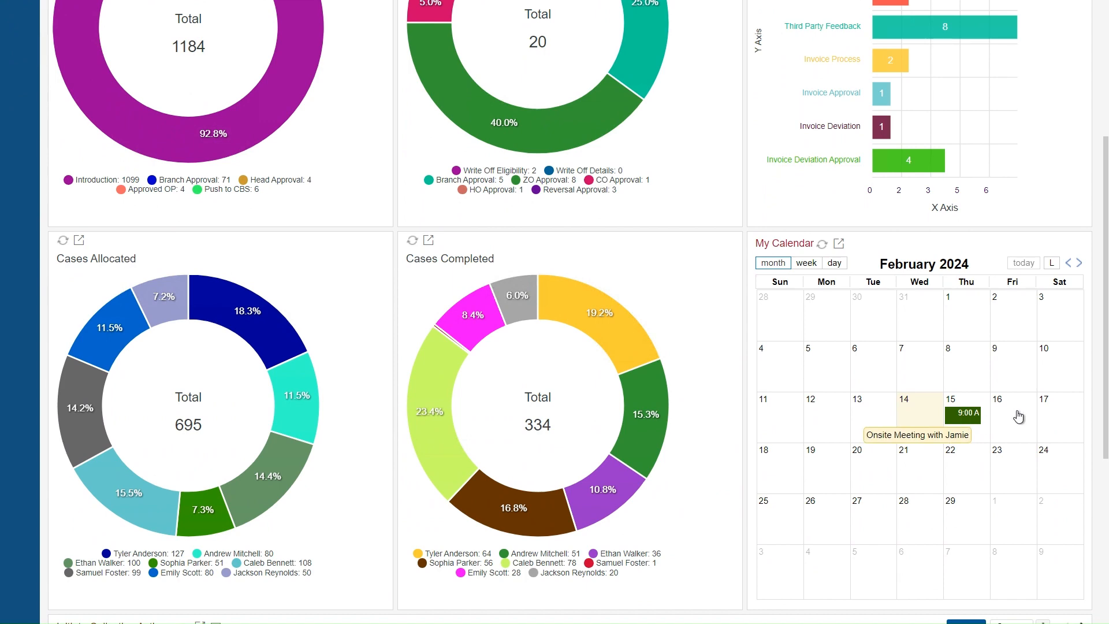
scroll("down", 3)
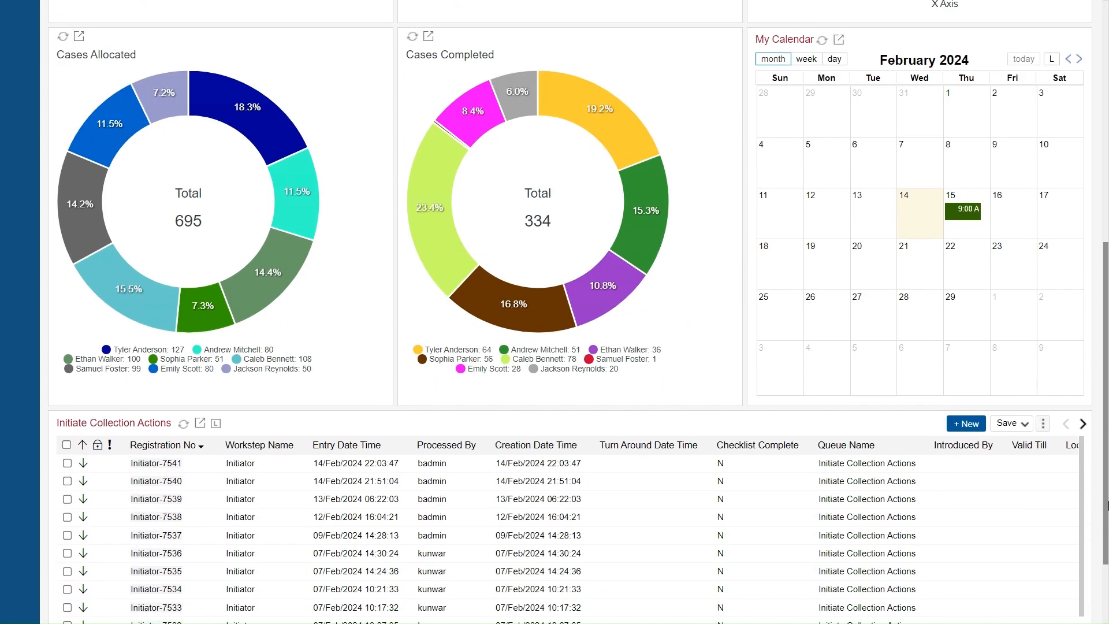
scroll("down", 3)
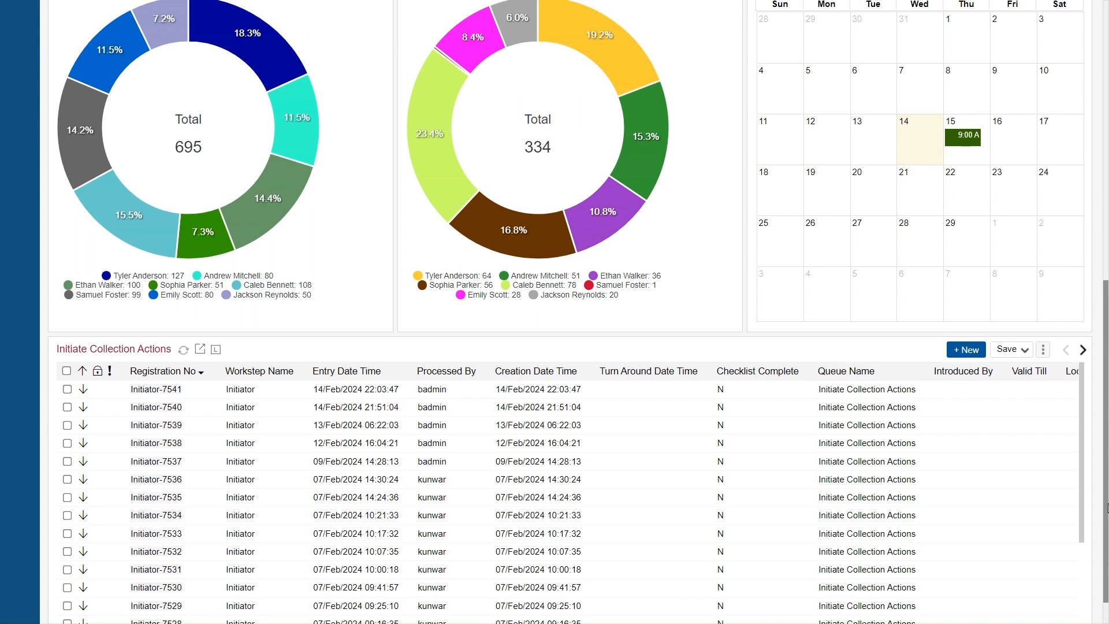
mouse_move(322, 525)
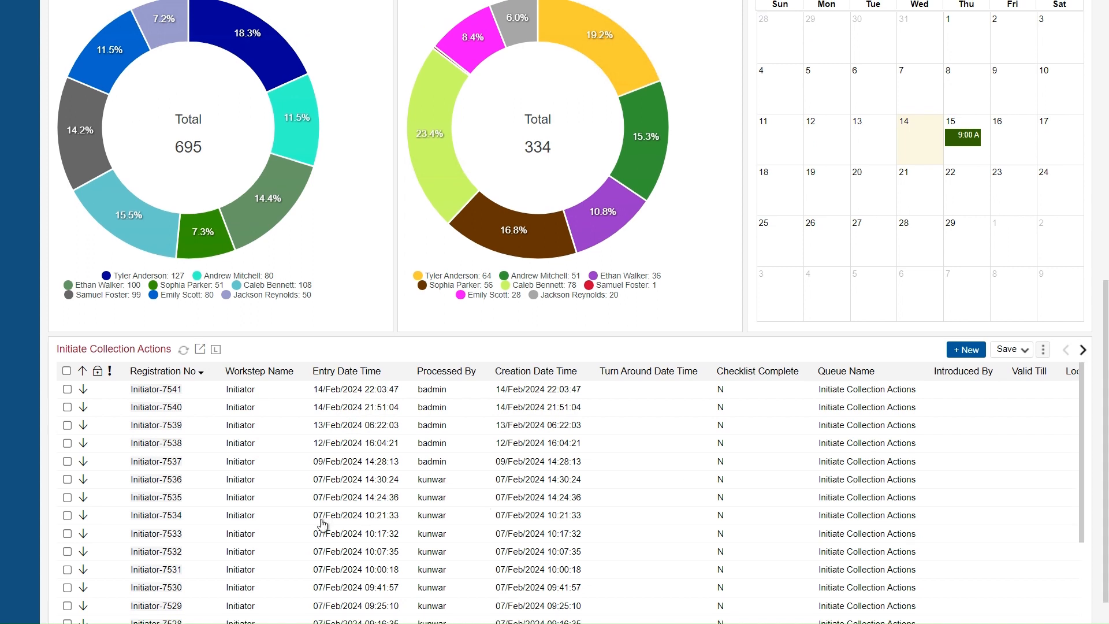
mouse_move(156, 389)
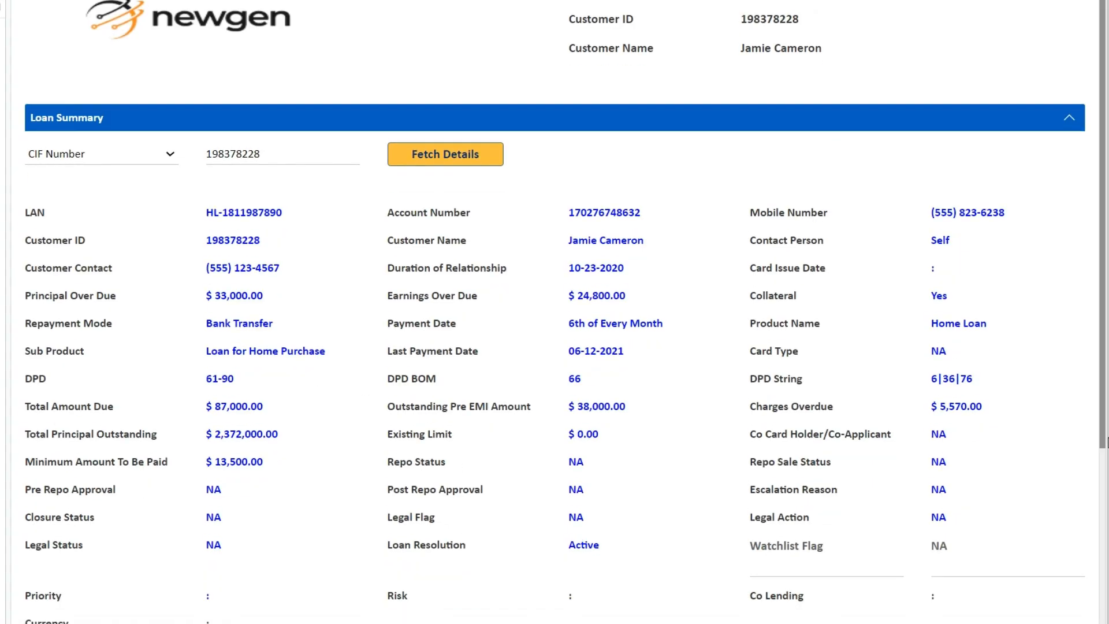
Scroll through the Loan Summary and General Section down to the Contact Recording Basic Info form.
scroll("down", 3)
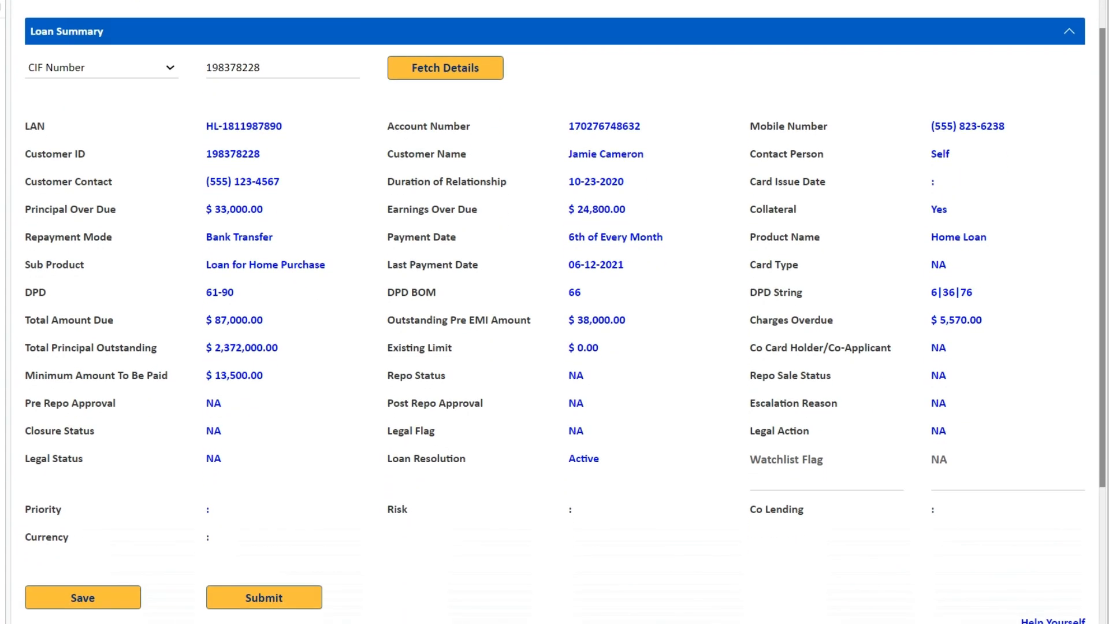
mouse_move(374, 453)
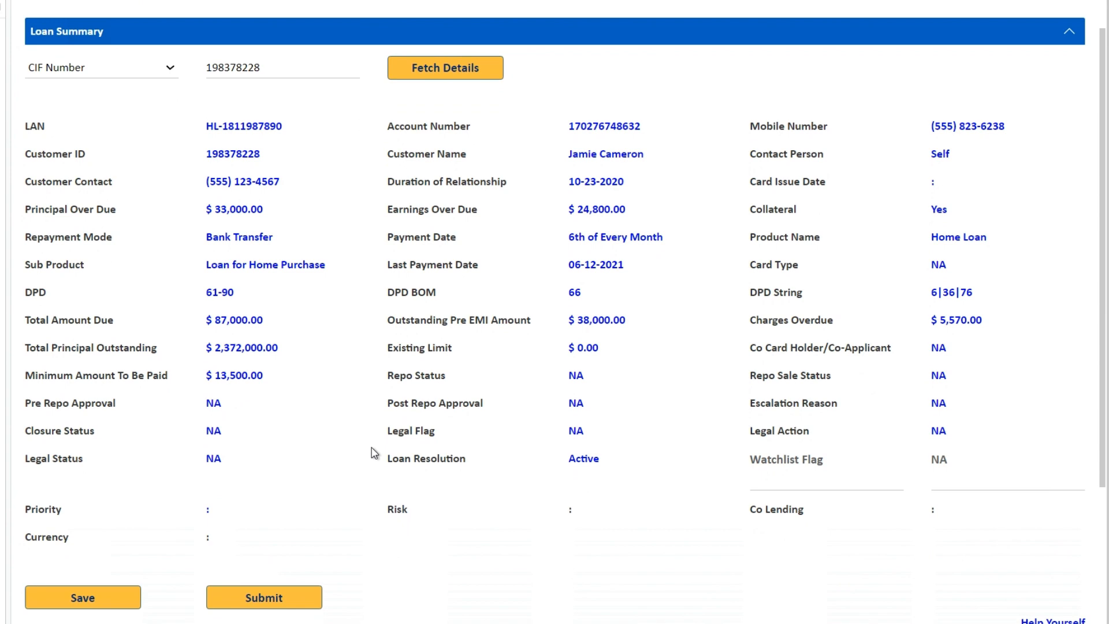
mouse_move(362, 216)
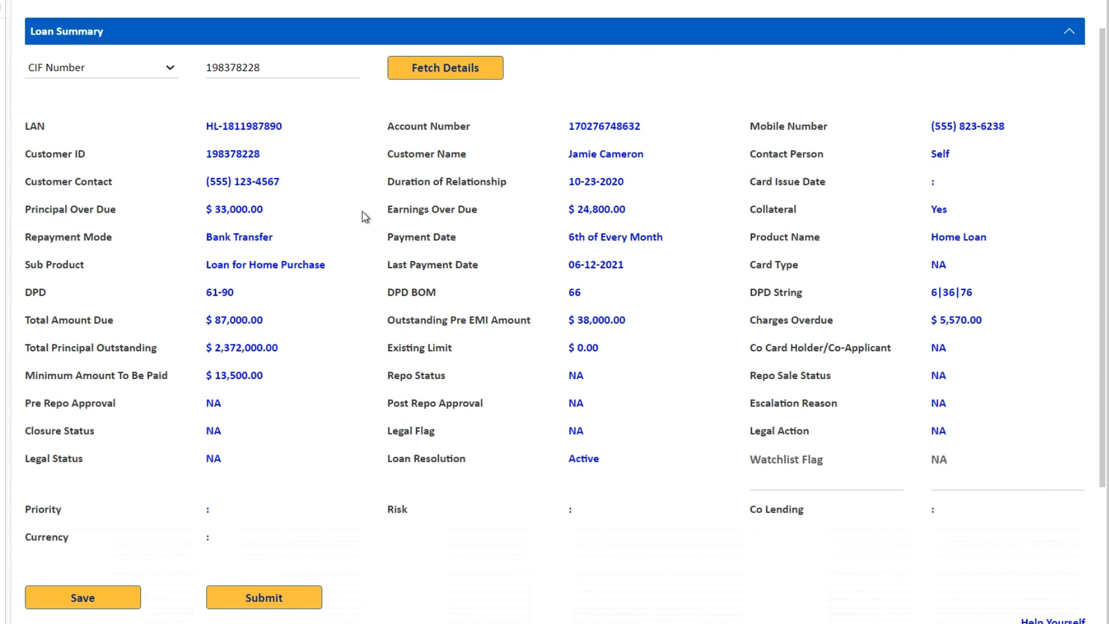
mouse_move(668, 198)
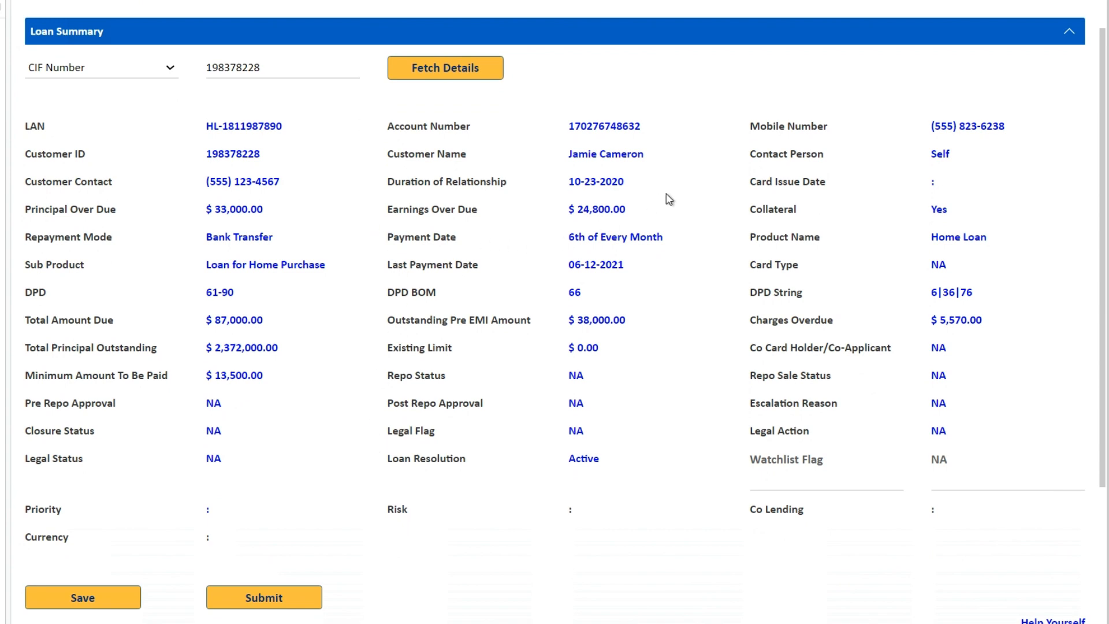
scroll("down", 3)
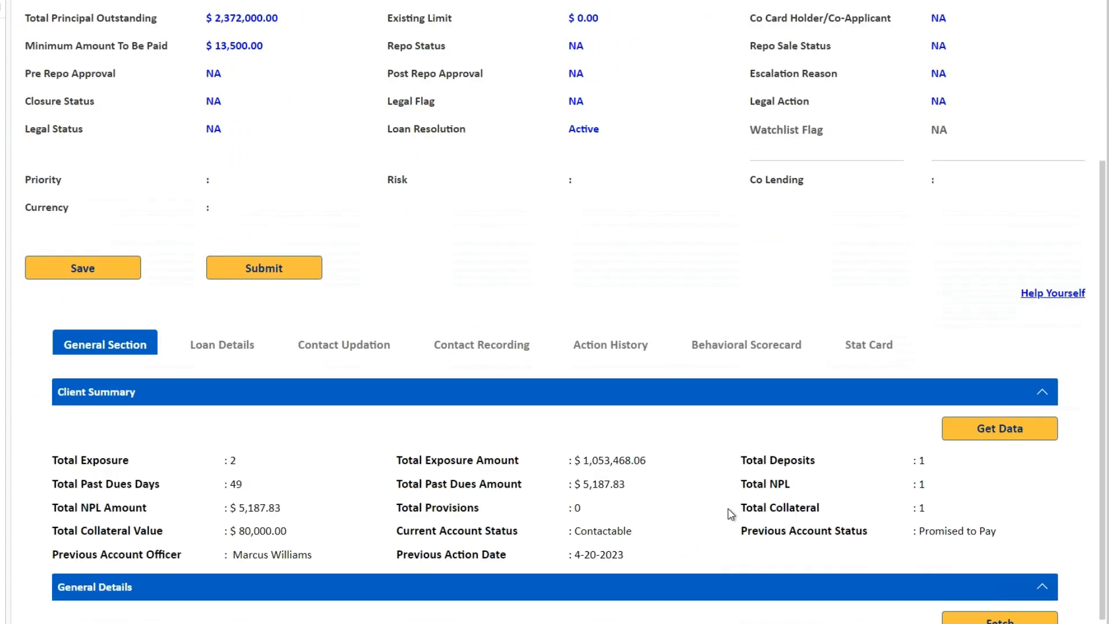
scroll("down", 3)
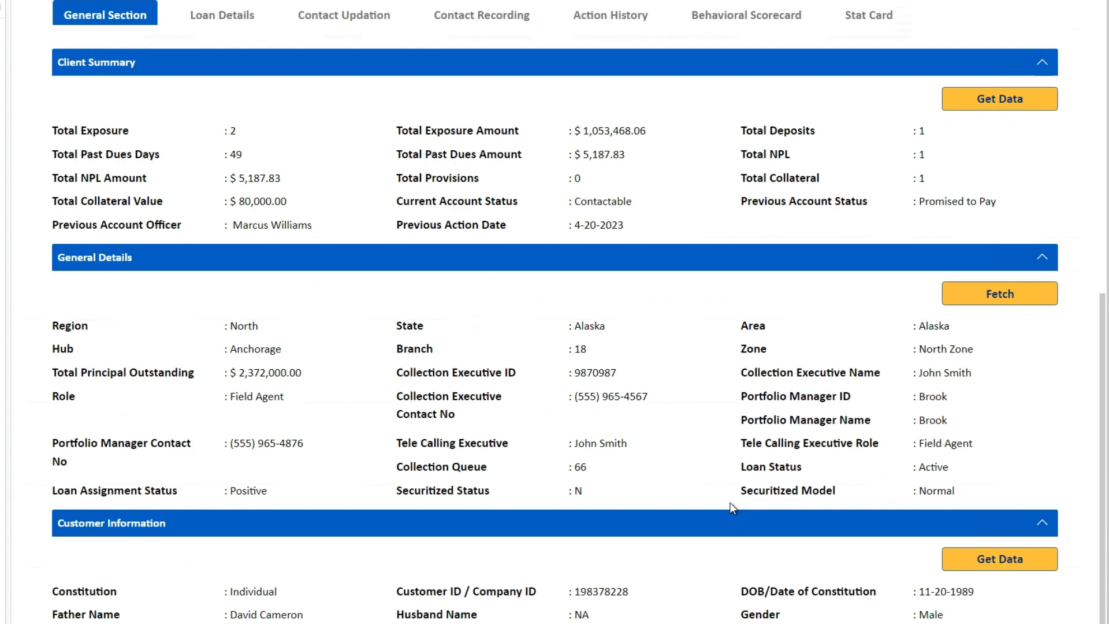
scroll("down", 3)
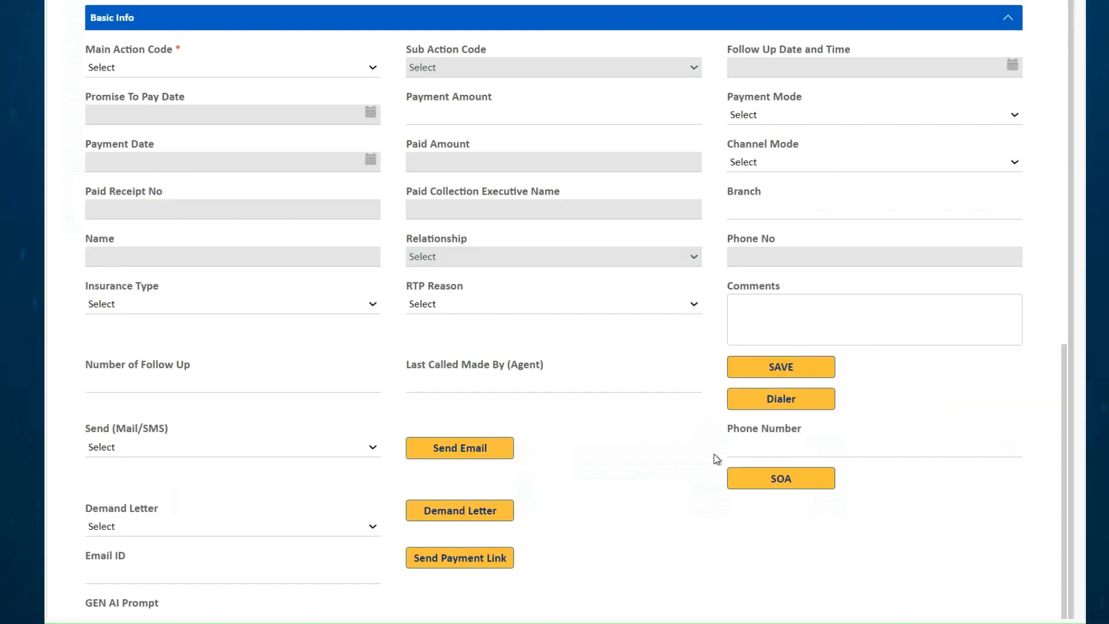
Focus the phone number field and list the main action codes such as Collection Entry, PTP and Escalation.
left_click(780, 399)
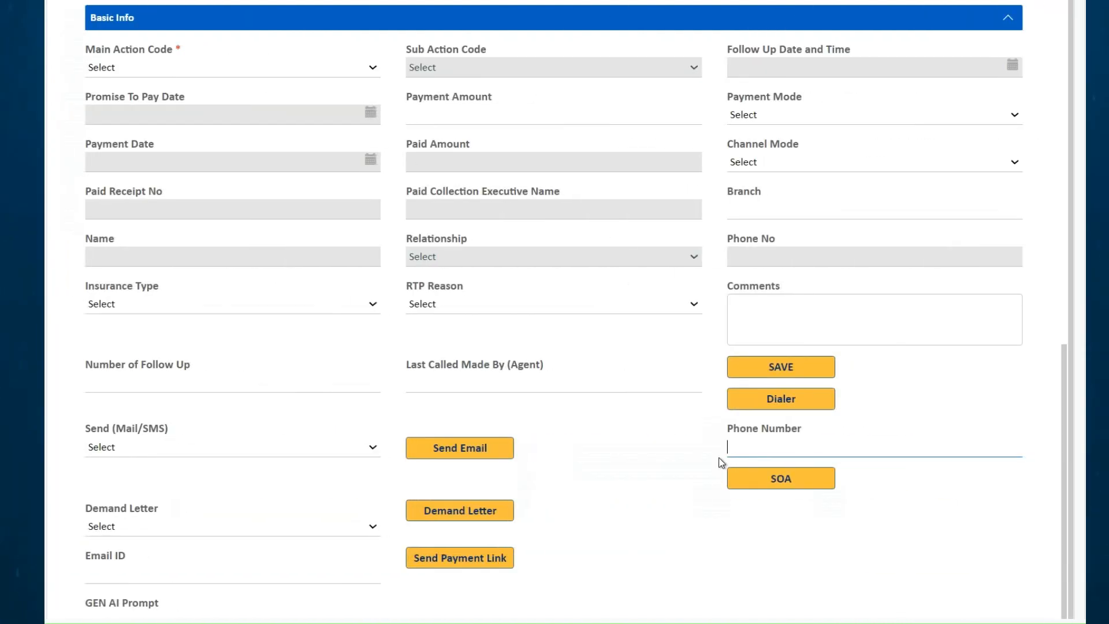
left_click(231, 67)
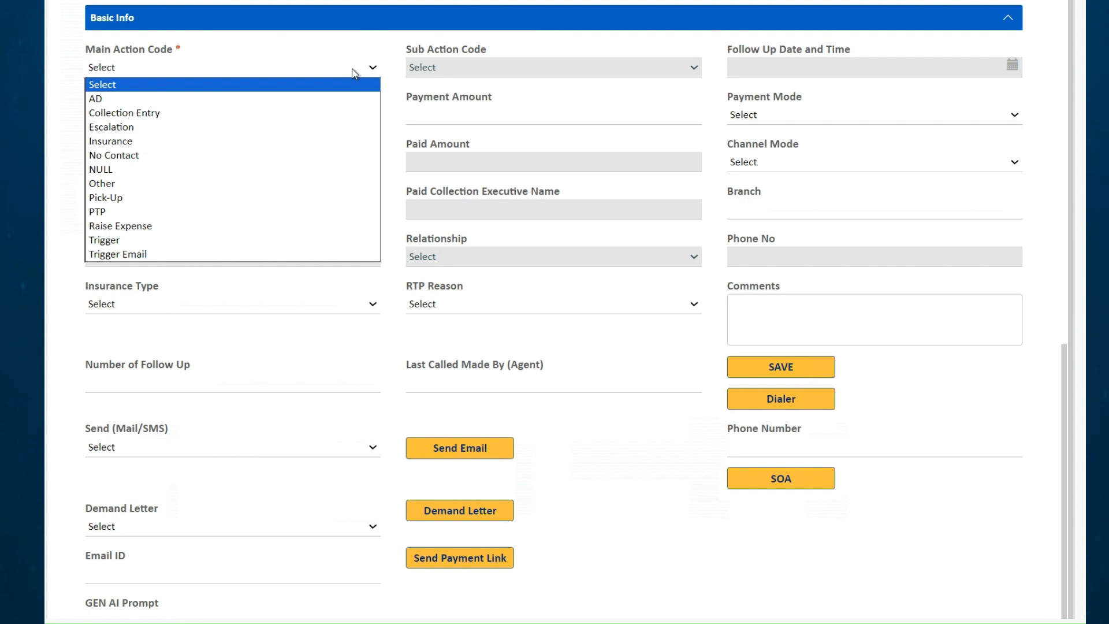
Record a PTP contact with follow-up date 22 February 2024, then switch the main action code to Pick-Up.
left_click(97, 212)
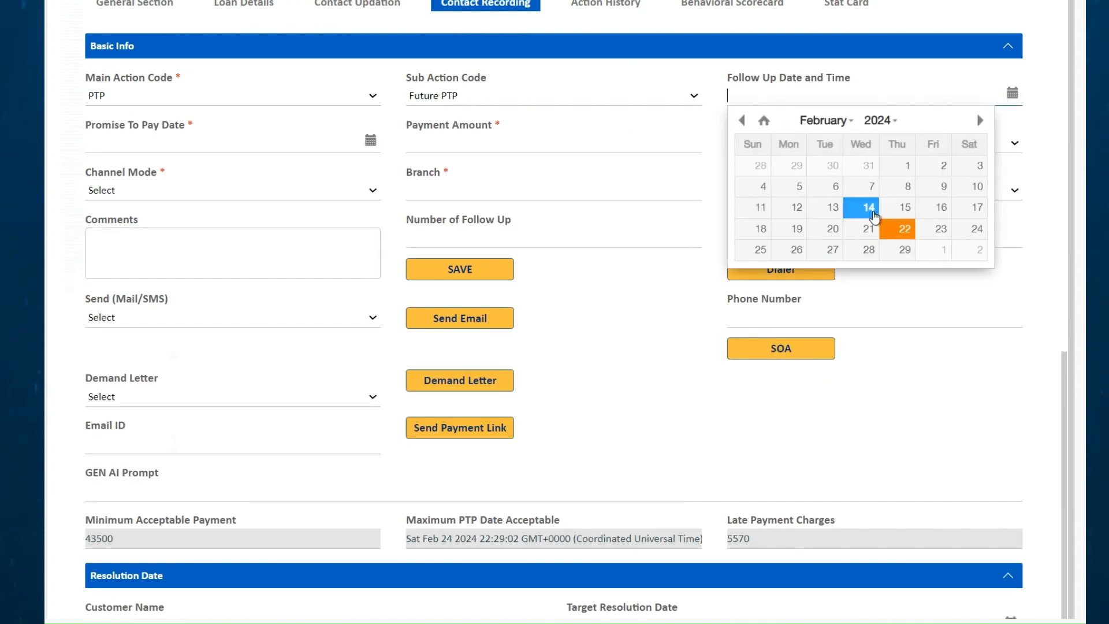
left_click(905, 229)
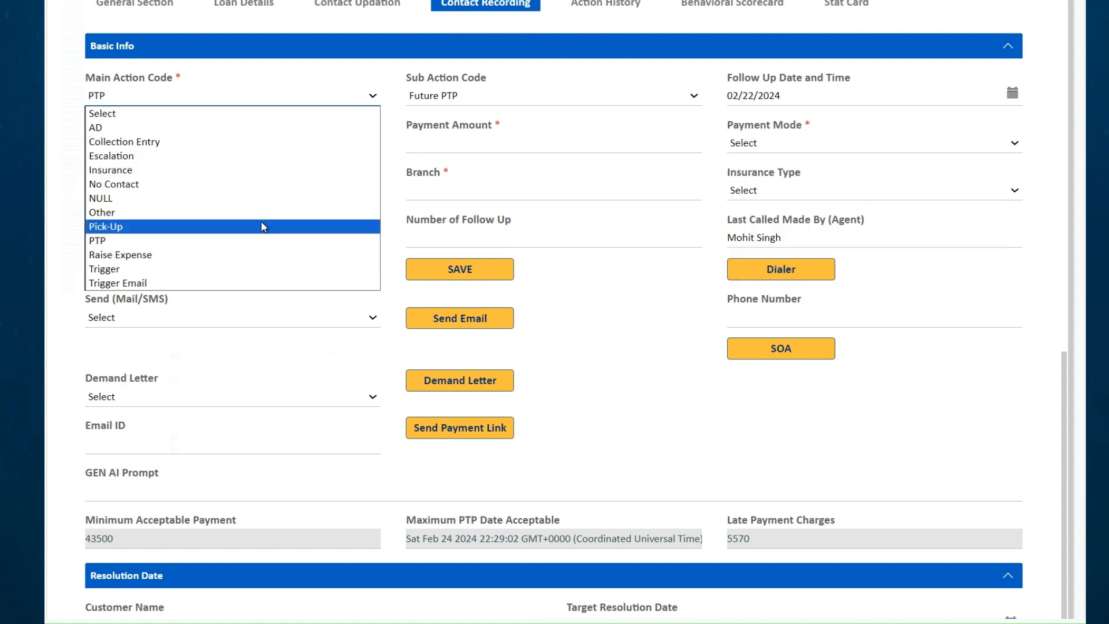
left_click(106, 227)
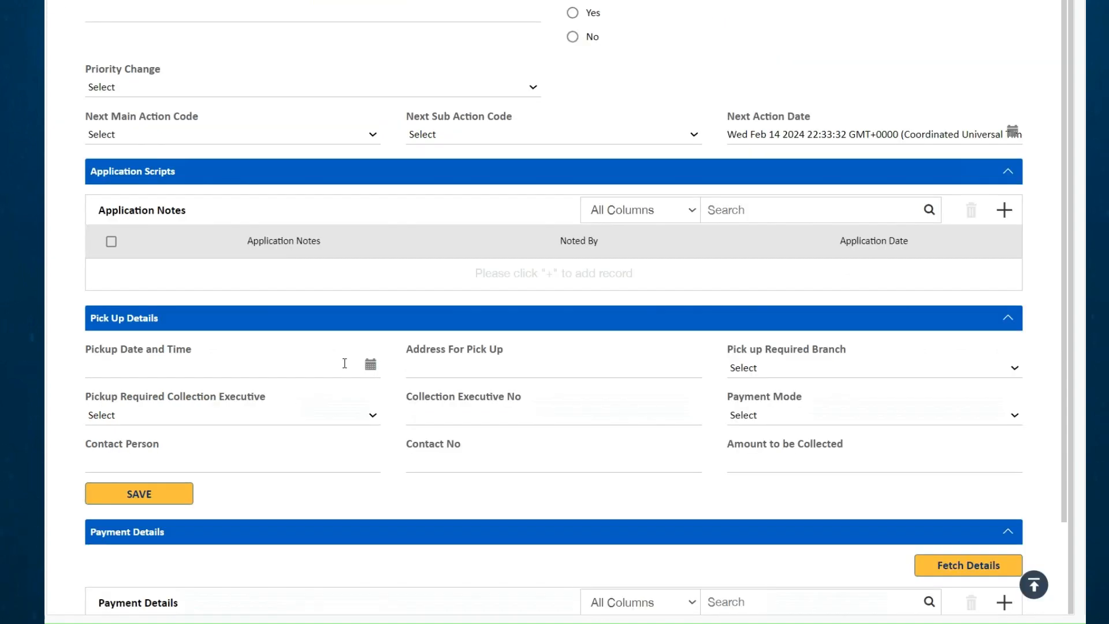
Fill pickup date 02/22/2024 and address '123 Main', then review the payment mode choices.
type("02/22/2024")
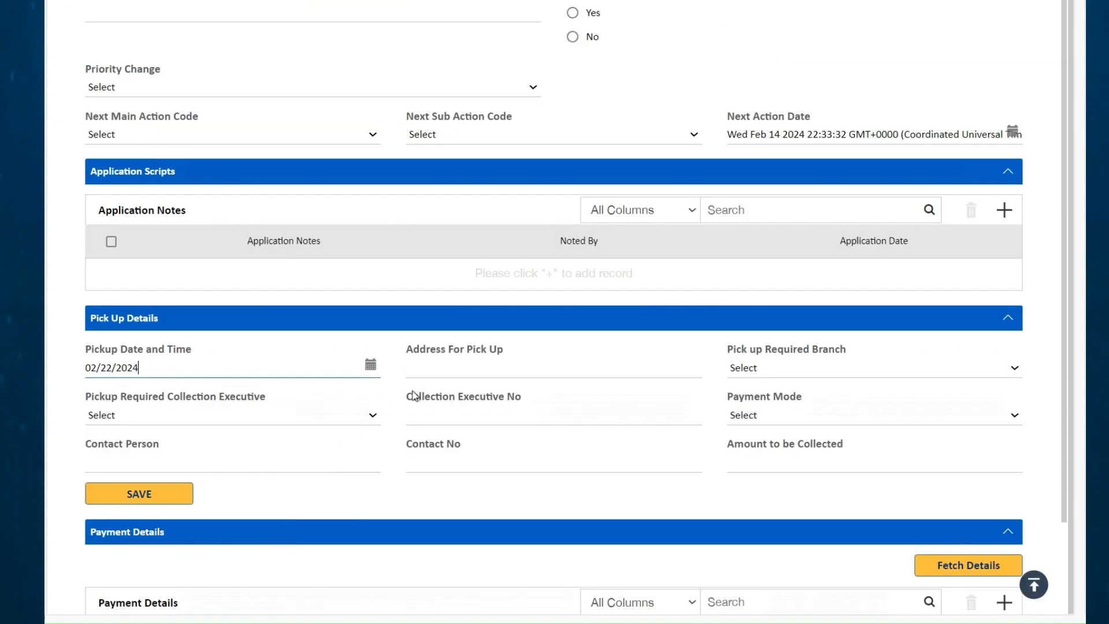
type("123 Main St")
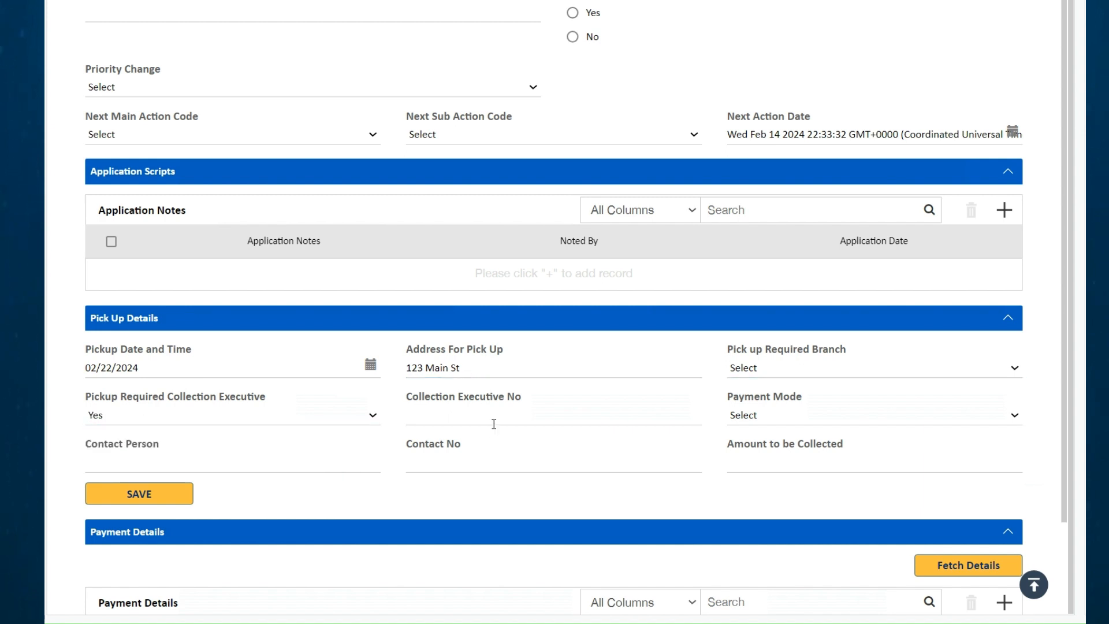
left_click(873, 415)
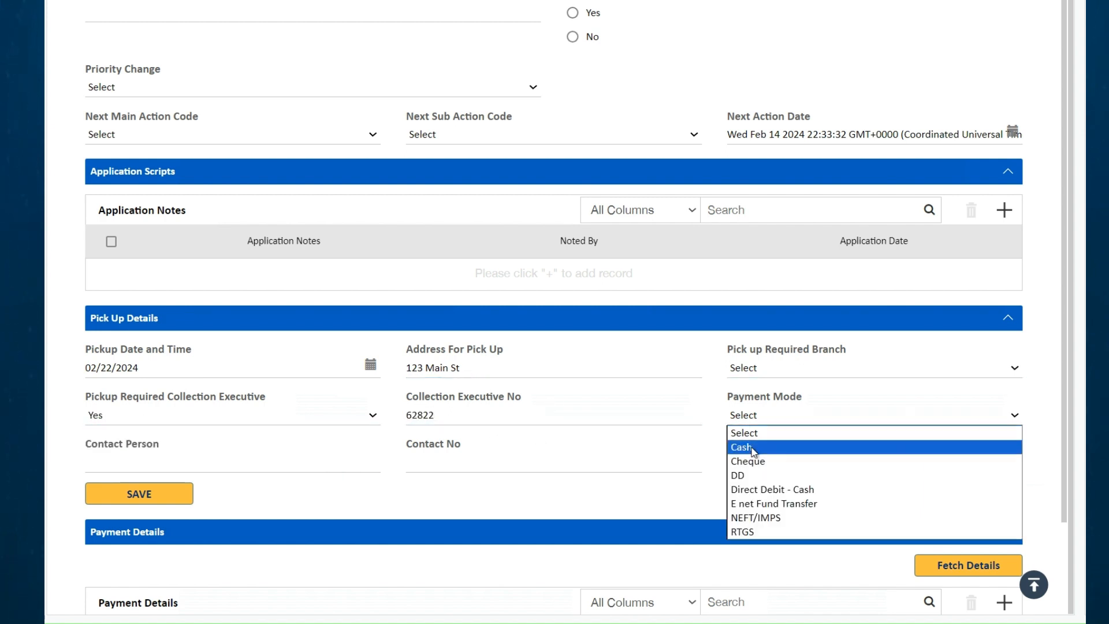
scroll("up", 3)
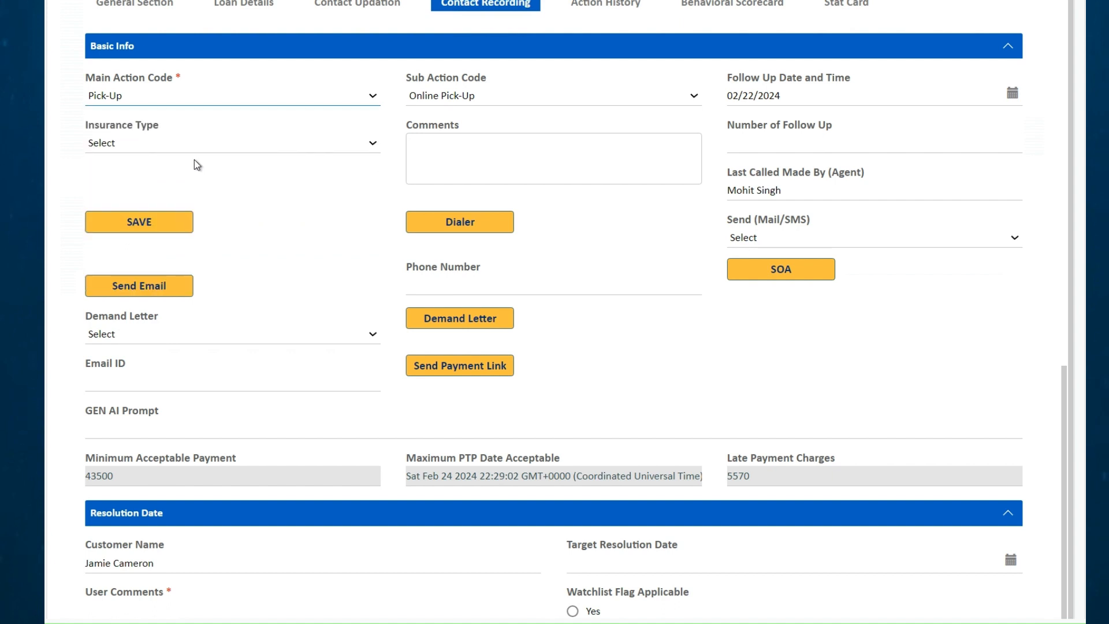
Browse the sub-action codes under Escalation, then list the main action codes again.
left_click(552, 96)
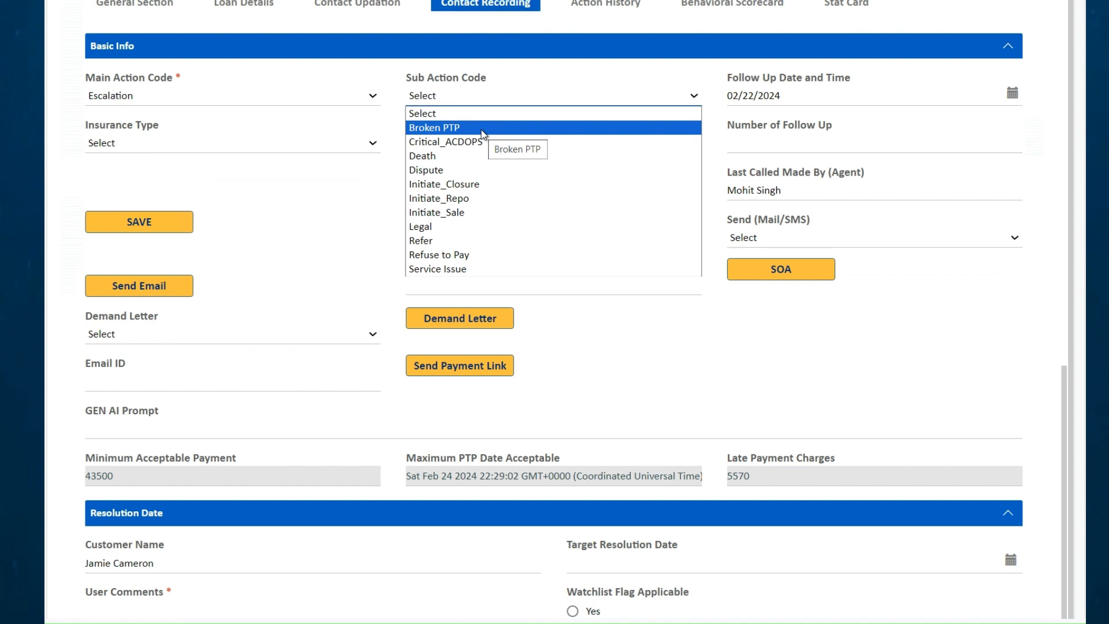
left_click(231, 95)
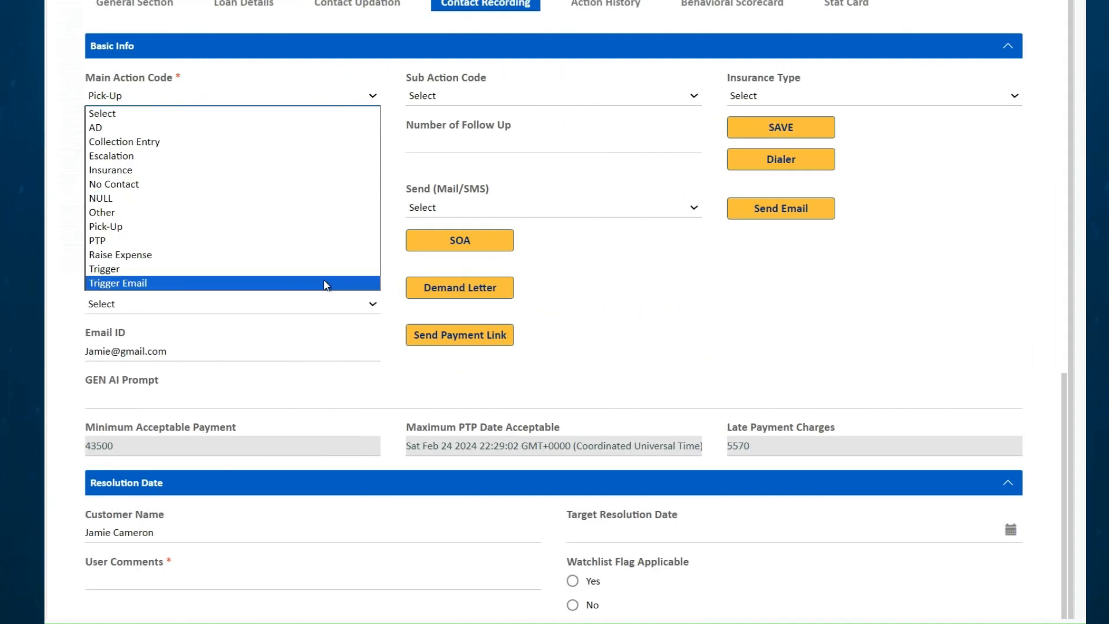
Set the action code to Trigger Email and have Marvin draft the email with prompt 'Limit the email to 100 words'.
left_click(117, 283)
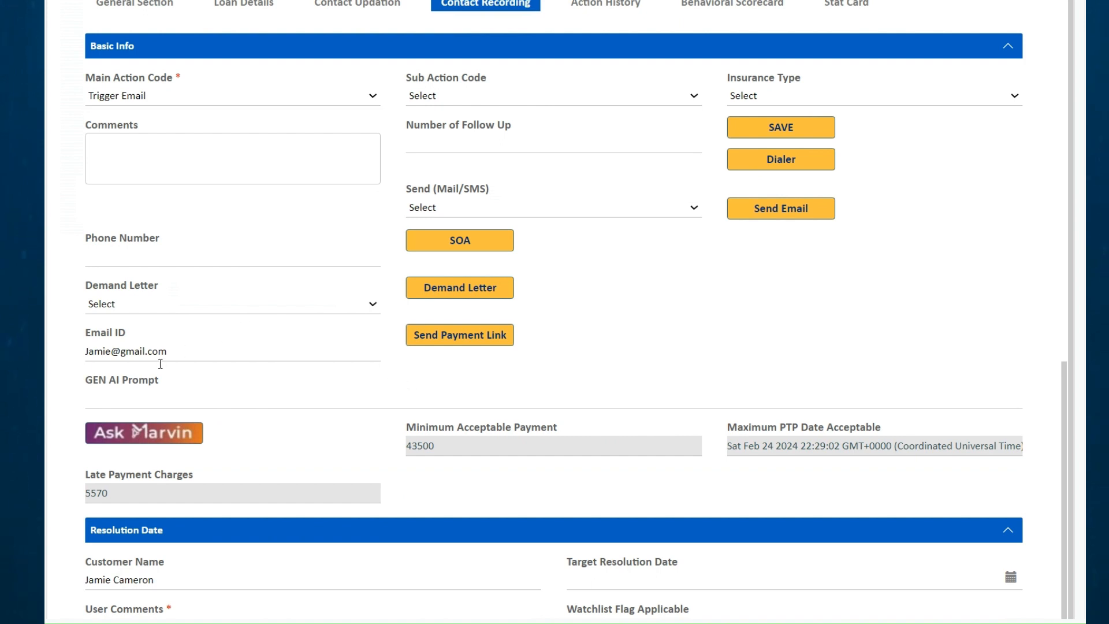
type("Limit the ema")
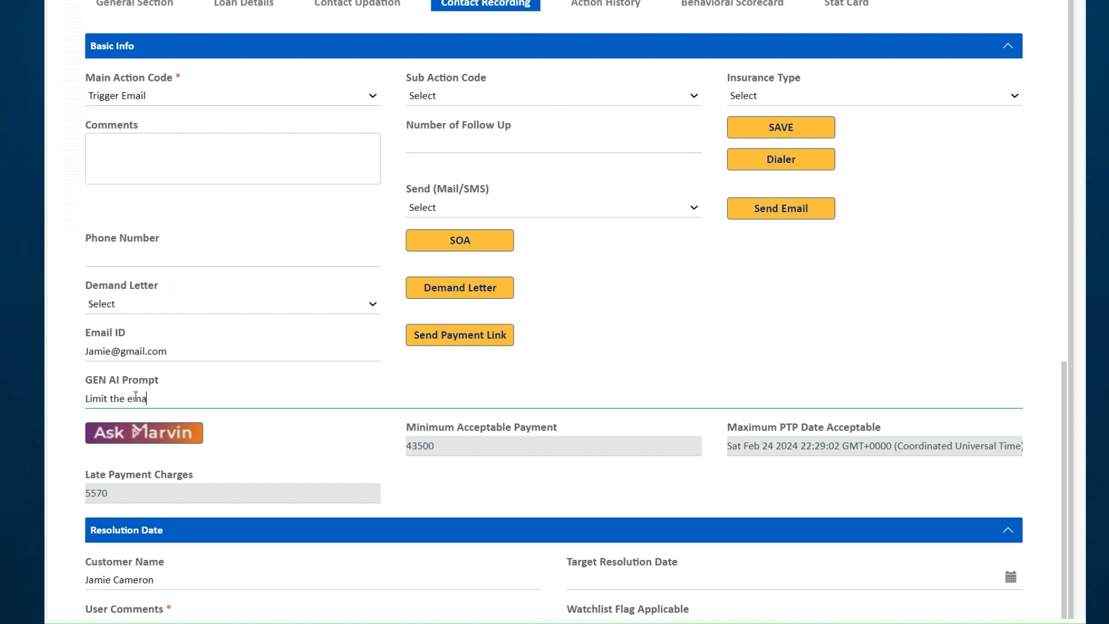
type("il to")
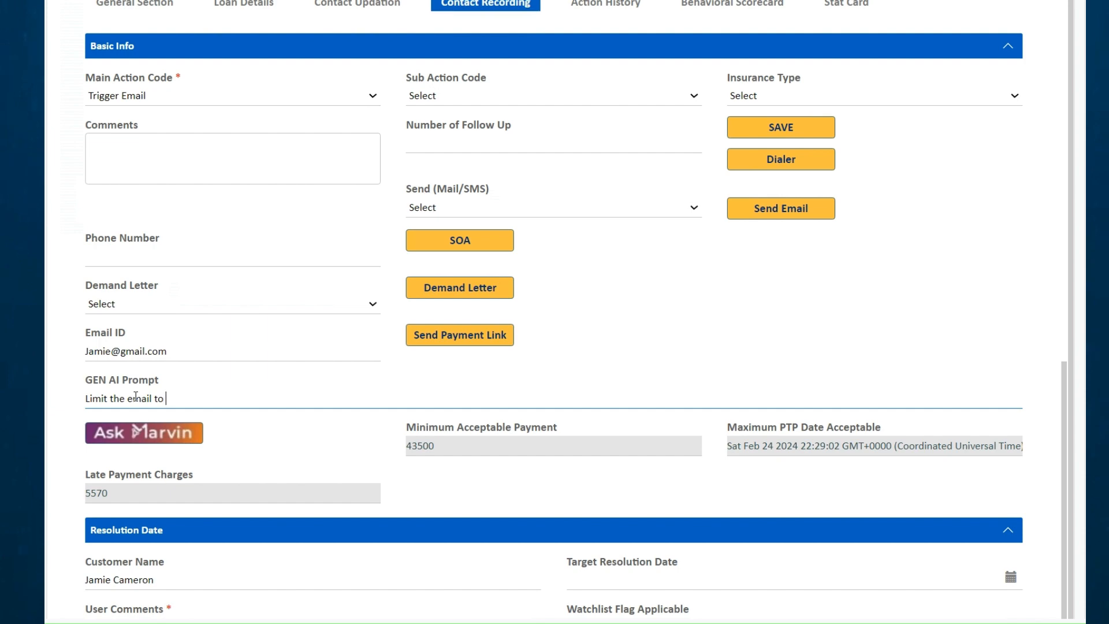
type("100 words")
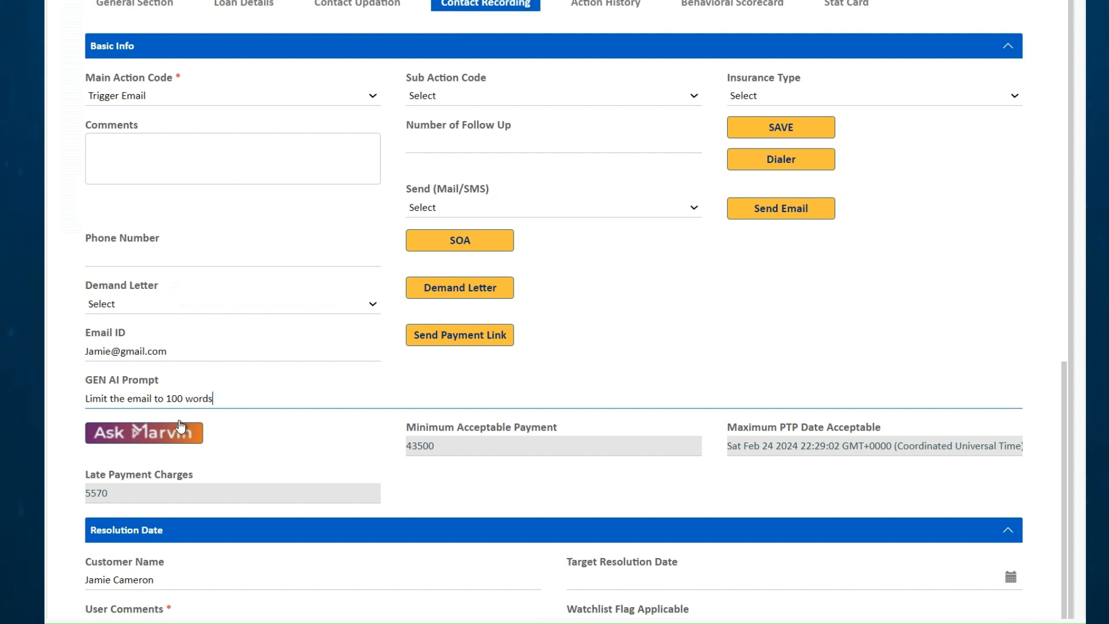
left_click(144, 433)
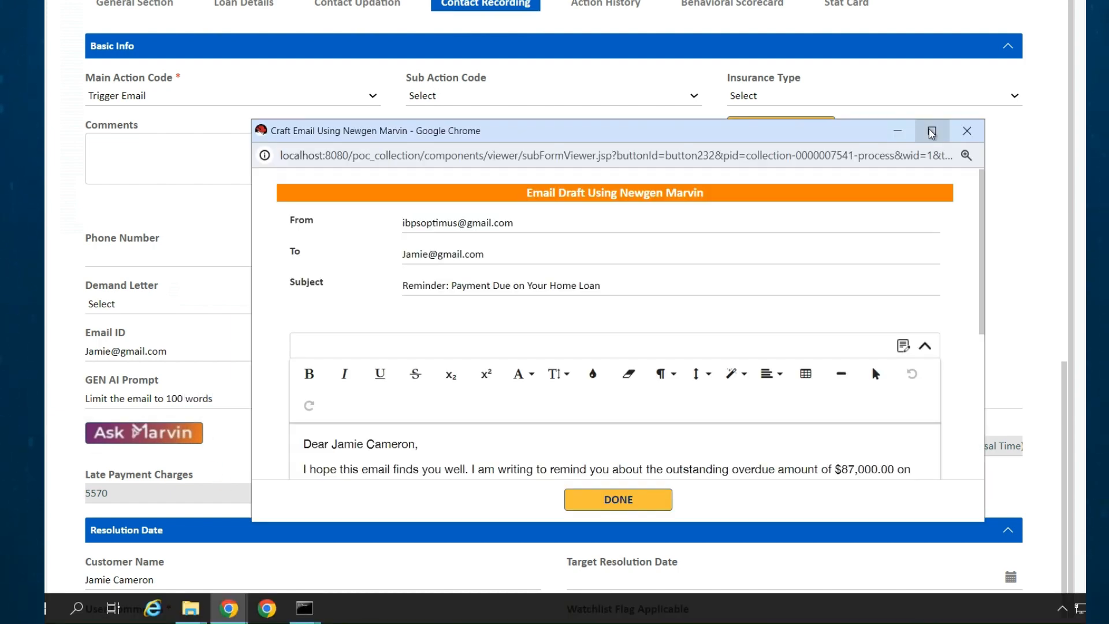
Enlarge the drafted payment reminder to read it, then move on to the Behavioral Scorecard.
left_click(932, 132)
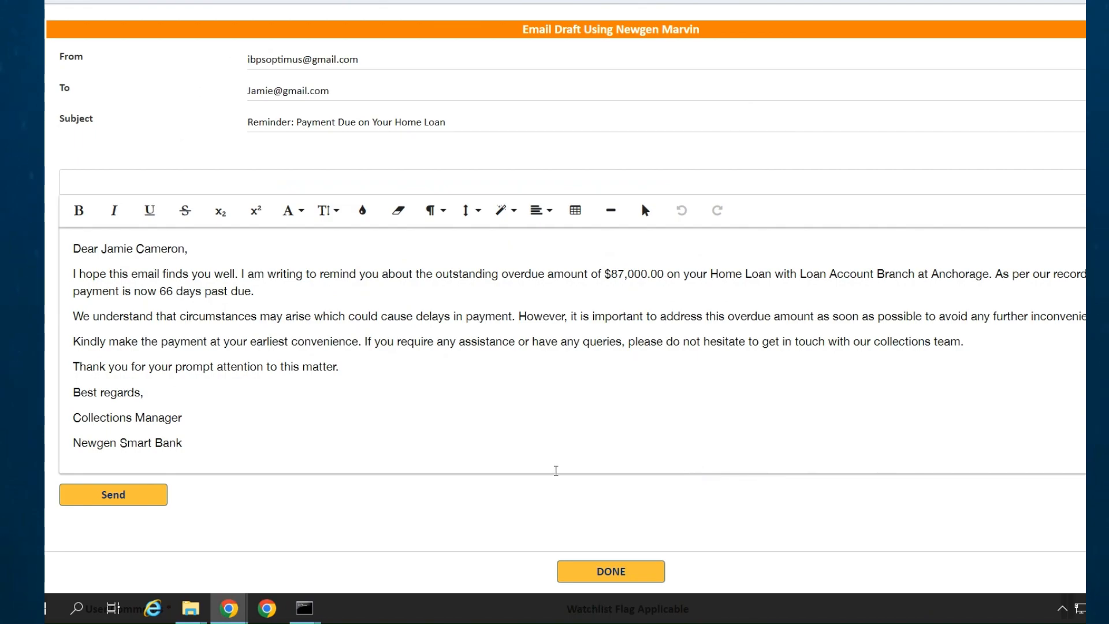
left_click(610, 571)
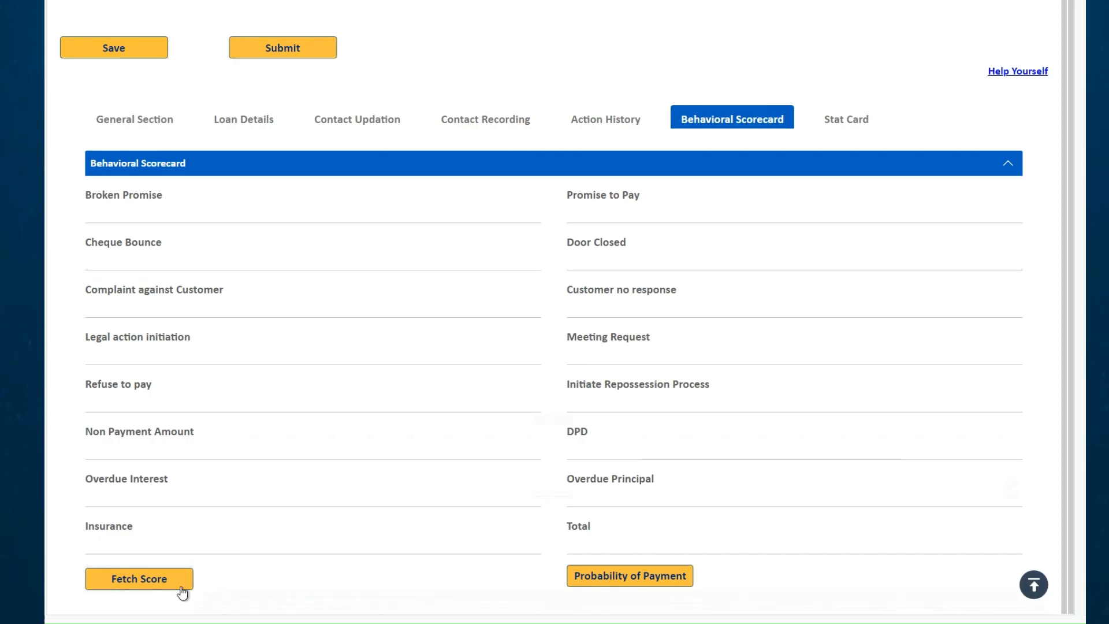
Fetch the behavioral scores totalling 52 and request the Probability of Payment.
left_click(139, 579)
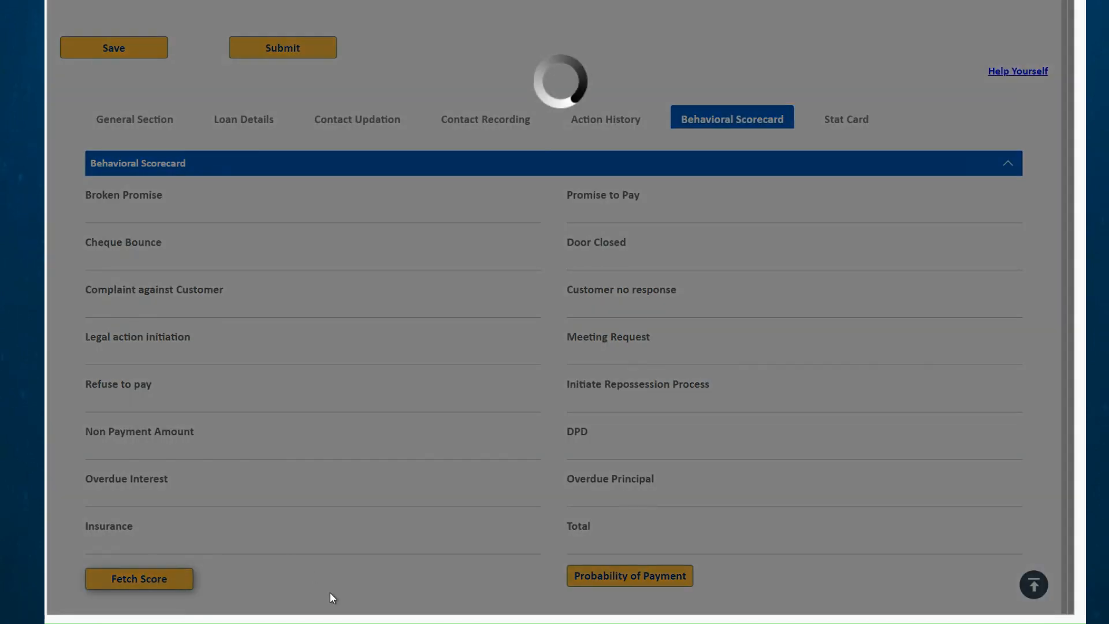
left_click(138, 578)
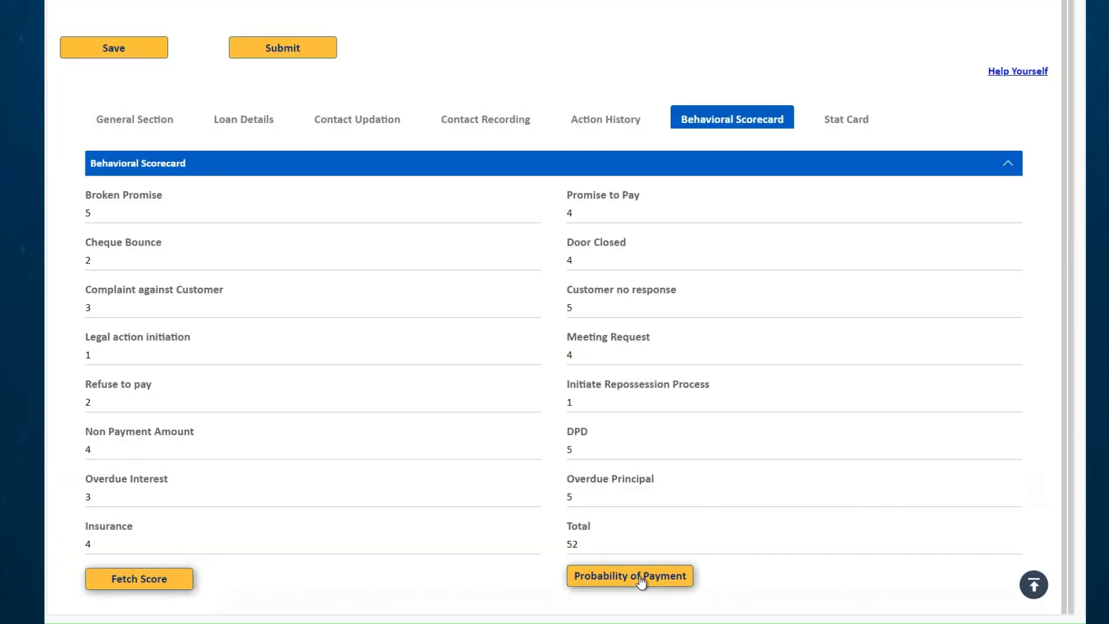
left_click(629, 576)
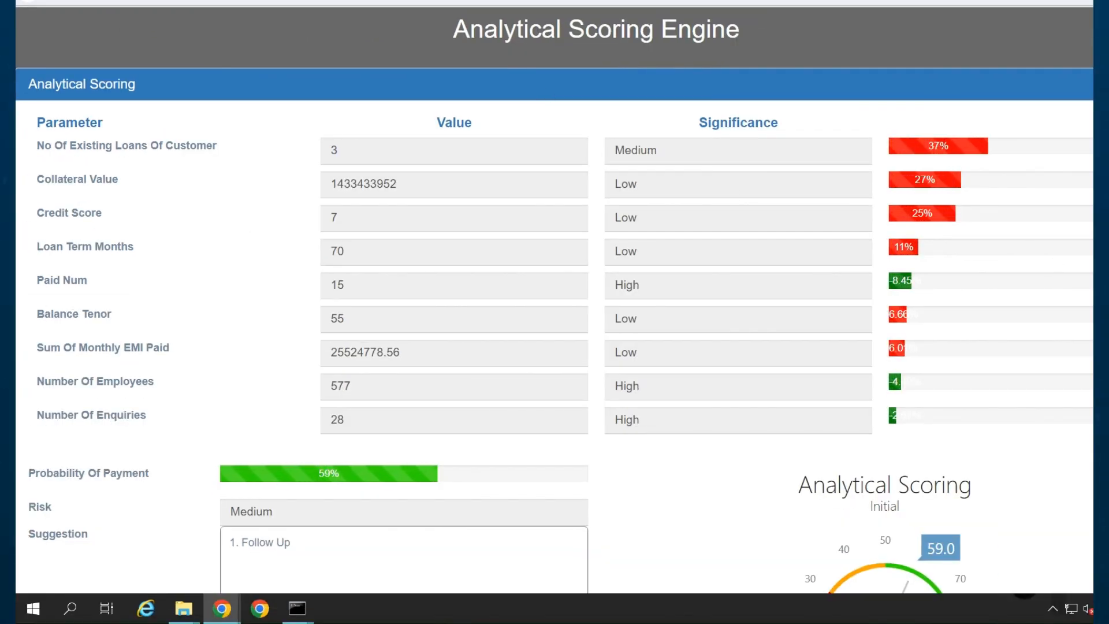
Go full screen to view the scoring gauge: 59% payment probability, medium risk, follow-up suggested.
key("f11")
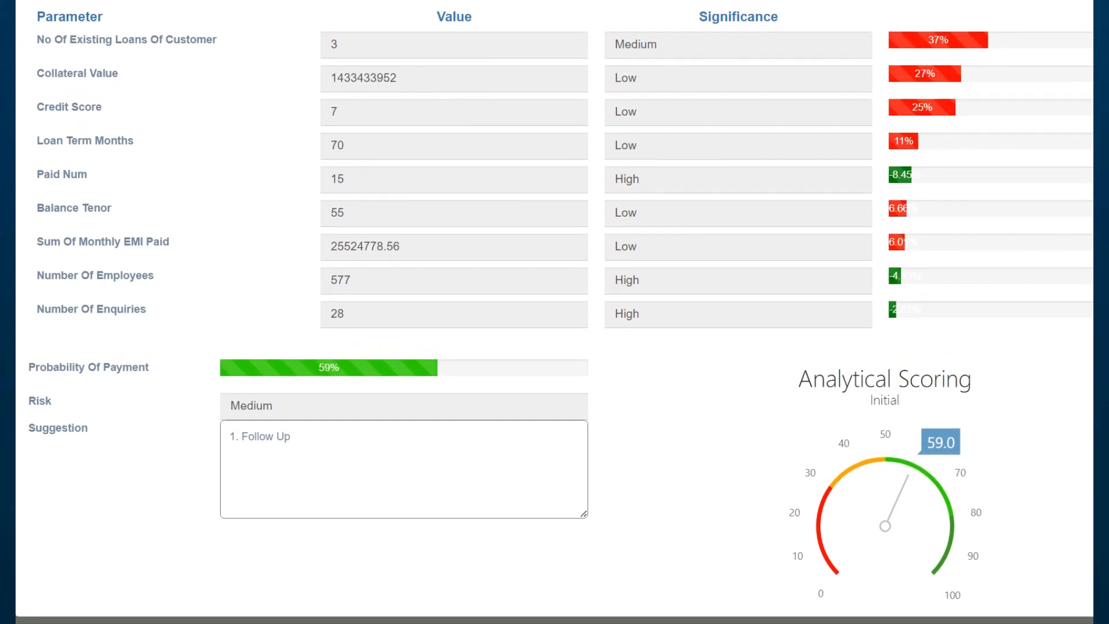
mouse_move(1054, 458)
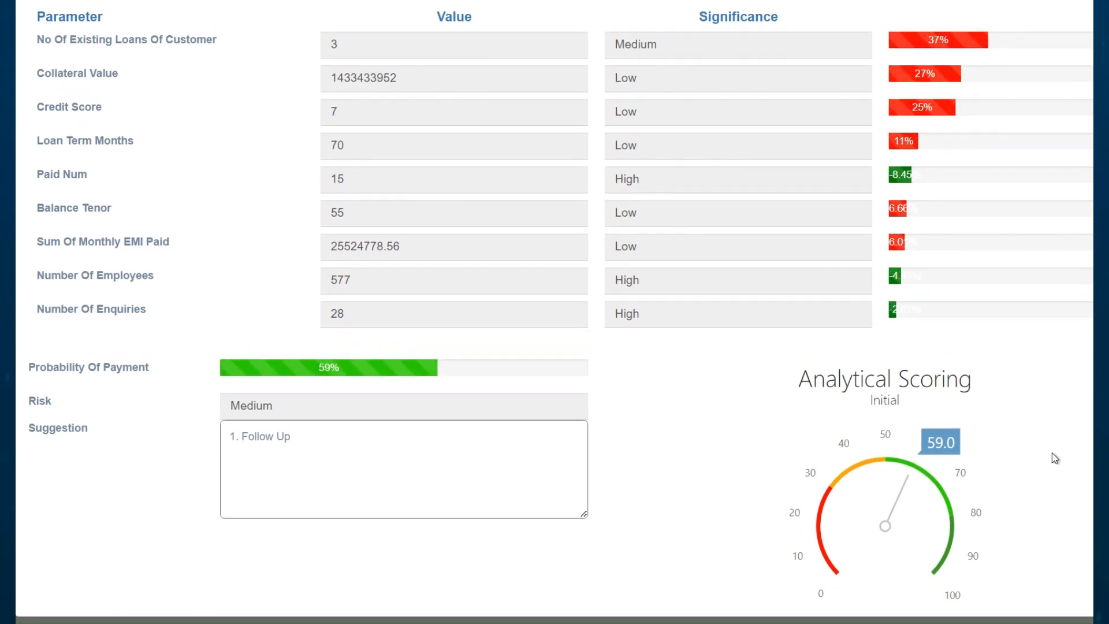